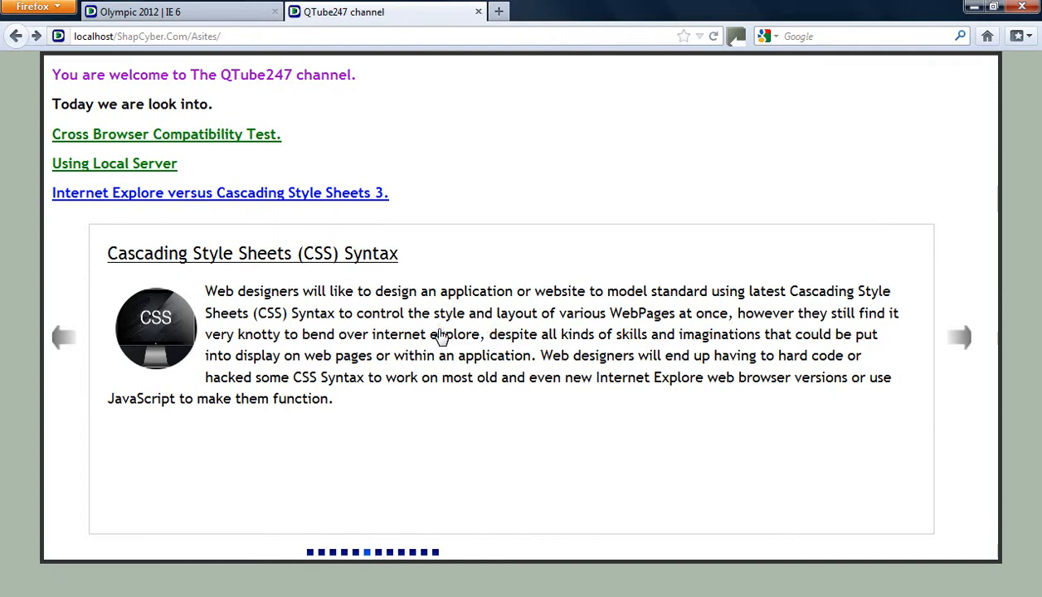
mouse_move(197, 320)
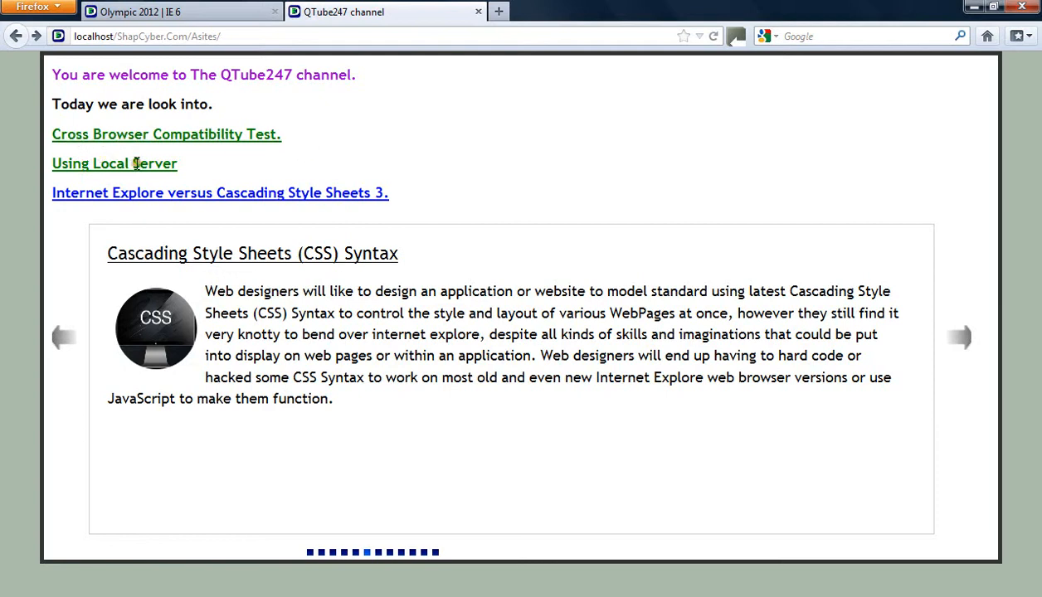
mouse_move(90, 222)
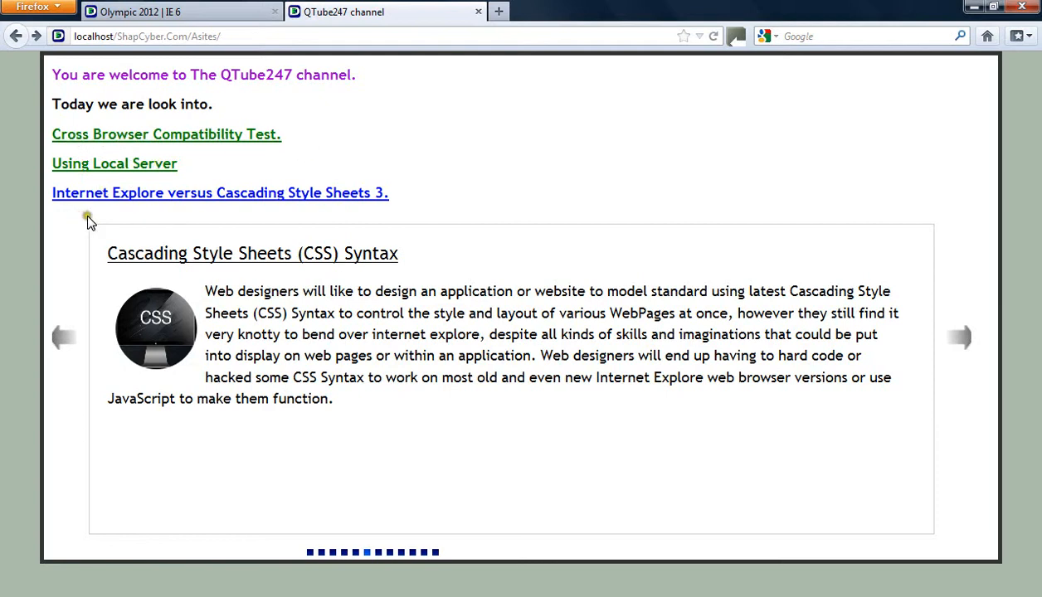
mouse_move(159, 218)
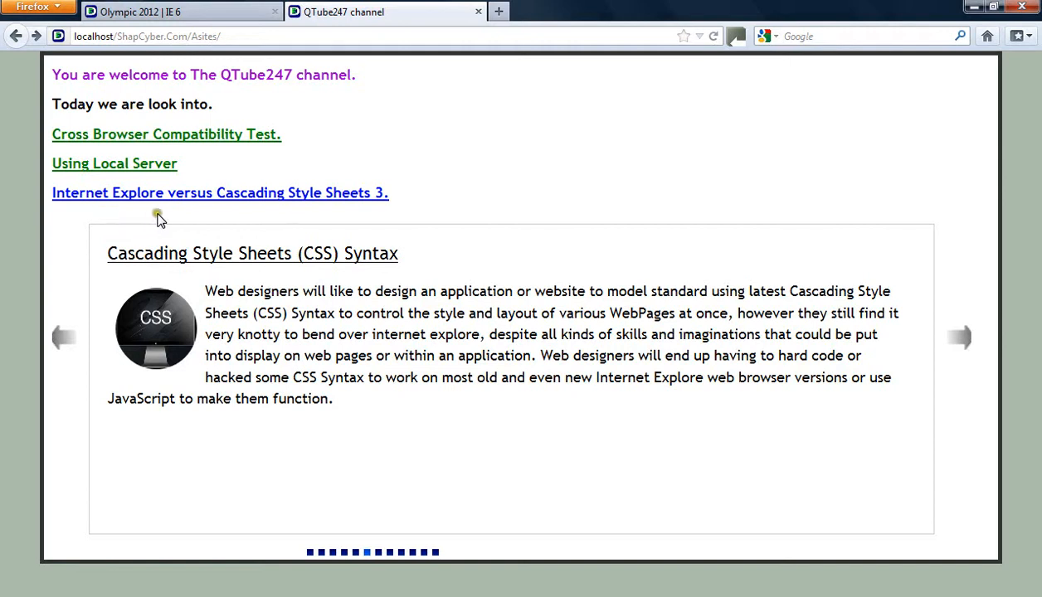
mouse_move(246, 219)
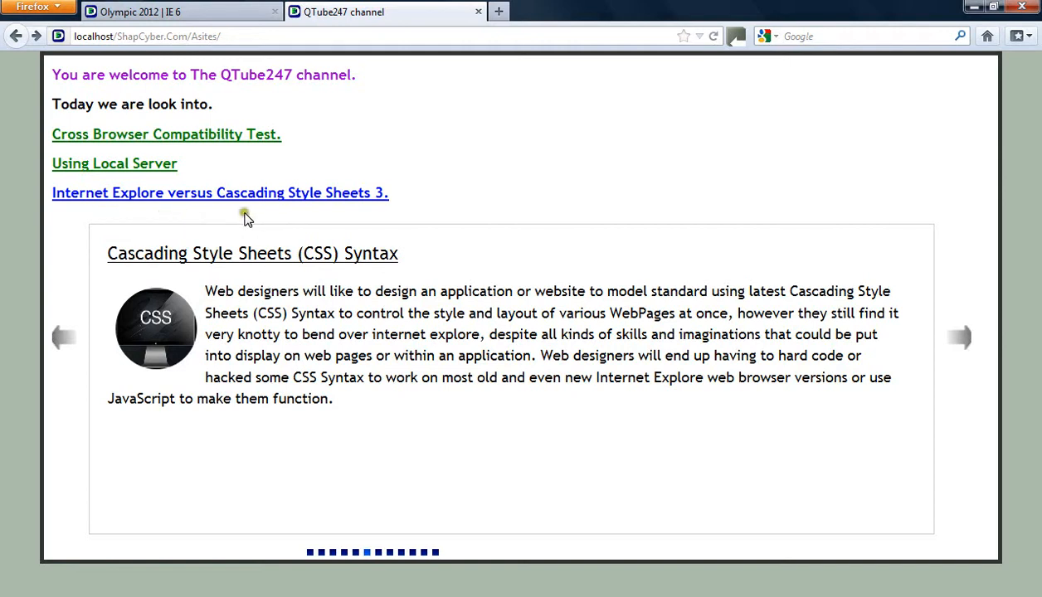
mouse_move(153, 216)
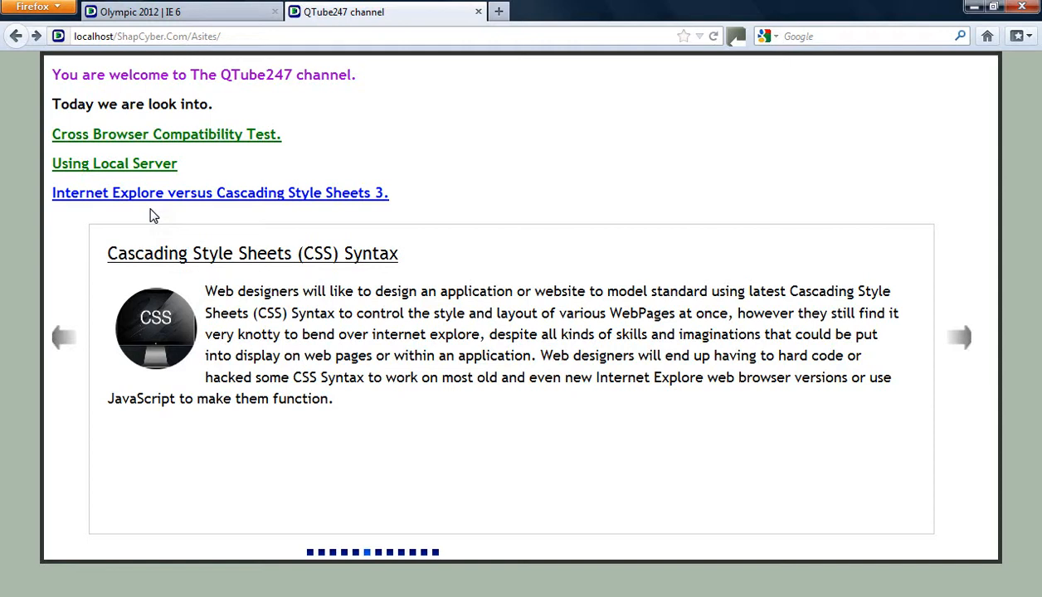
mouse_move(373, 274)
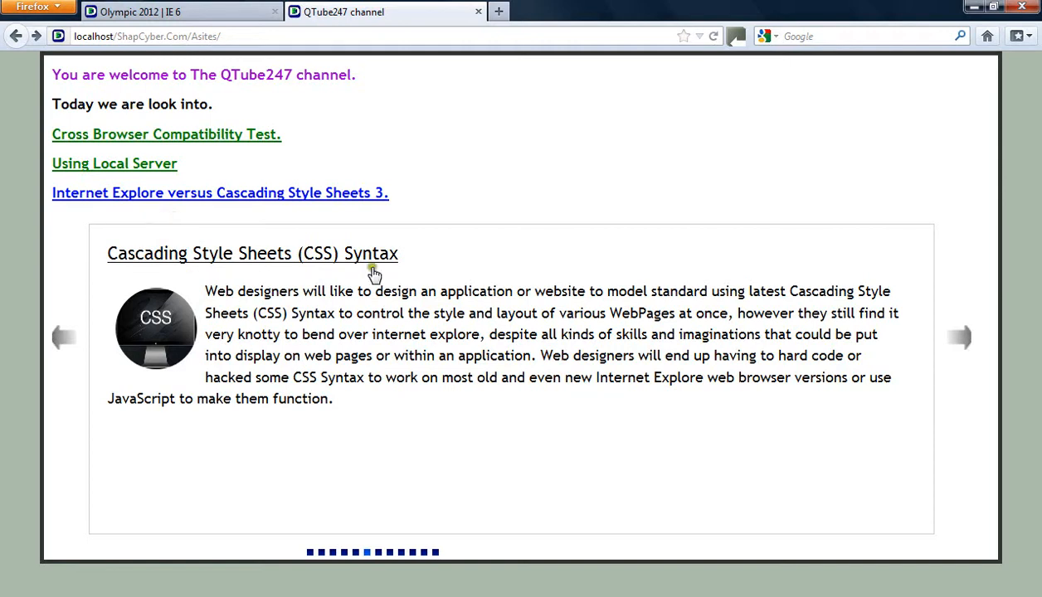
mouse_move(452, 35)
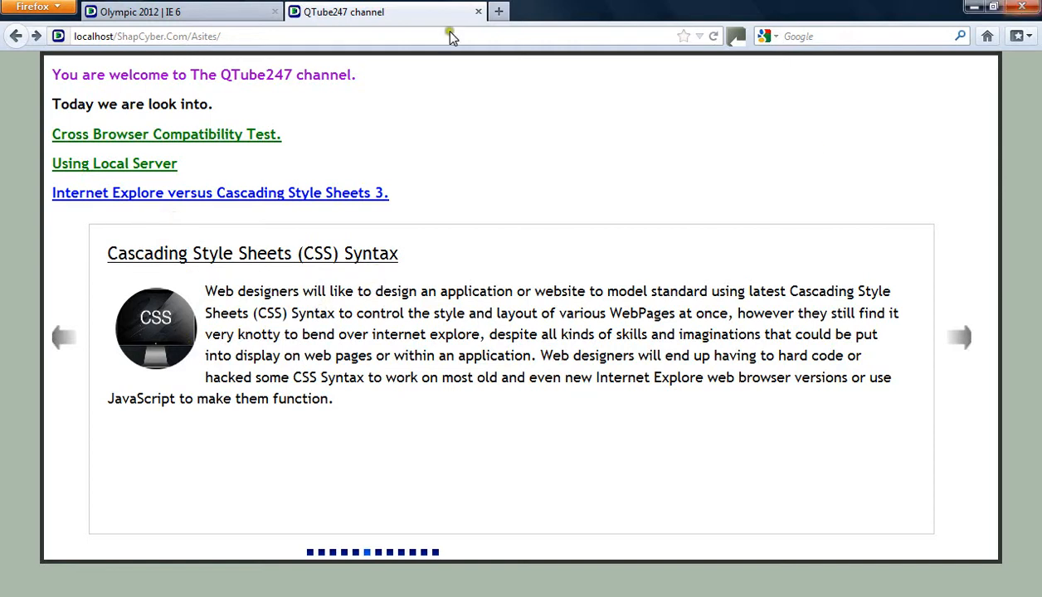
mouse_move(415, 506)
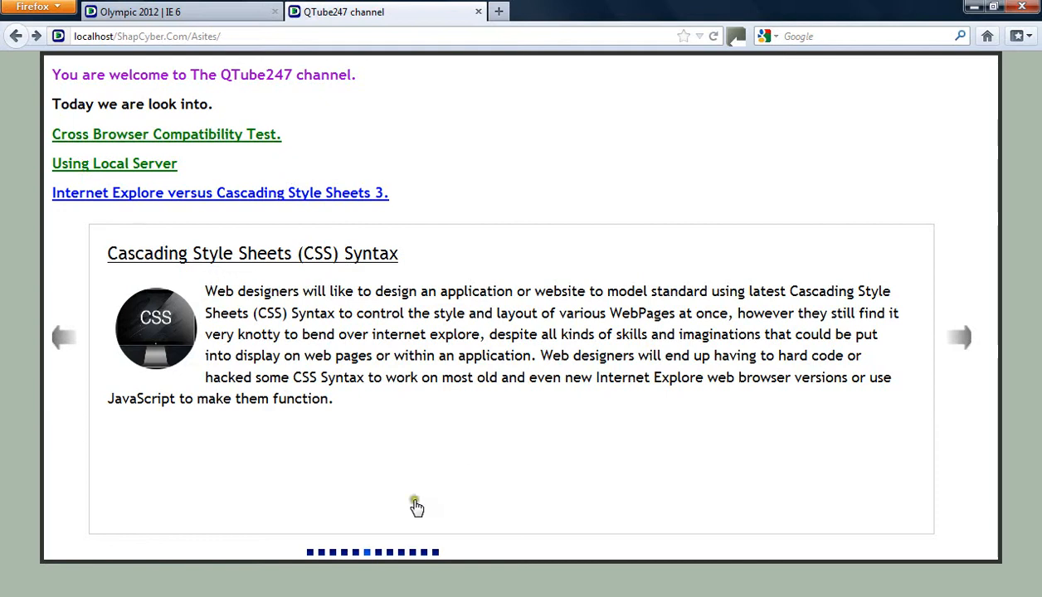
mouse_move(366, 385)
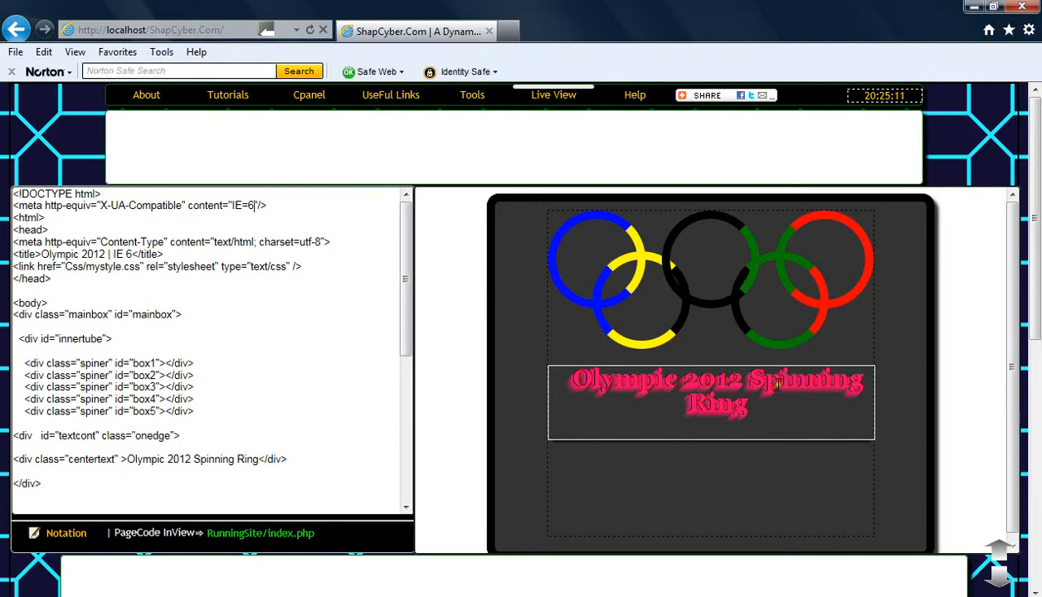
mouse_move(614, 386)
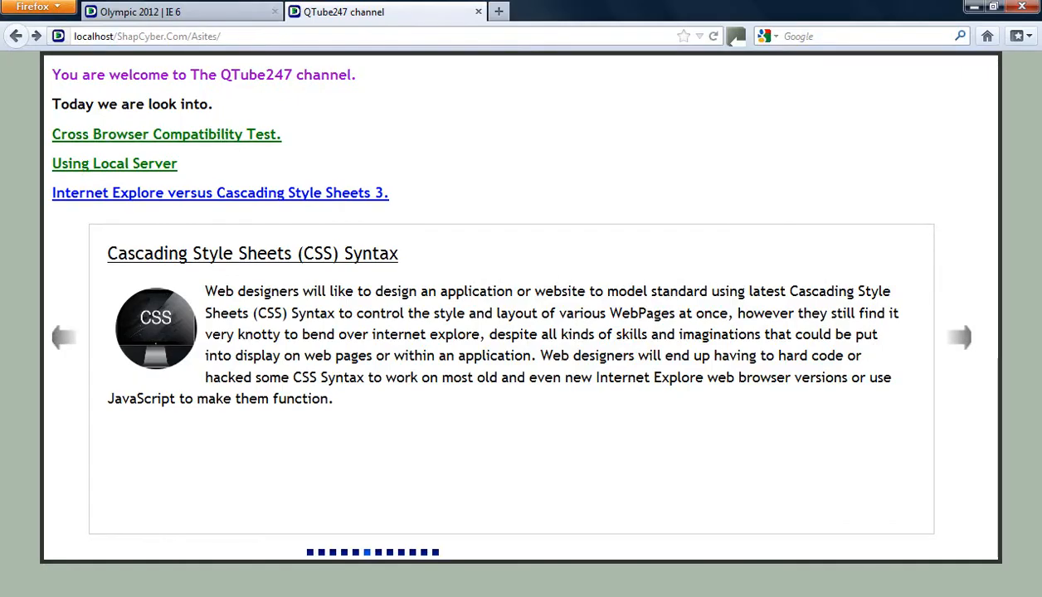
Step: Switch to the Olympic 2012 | IE 6 tab to view the coloured spinning rings and title
click(165, 14)
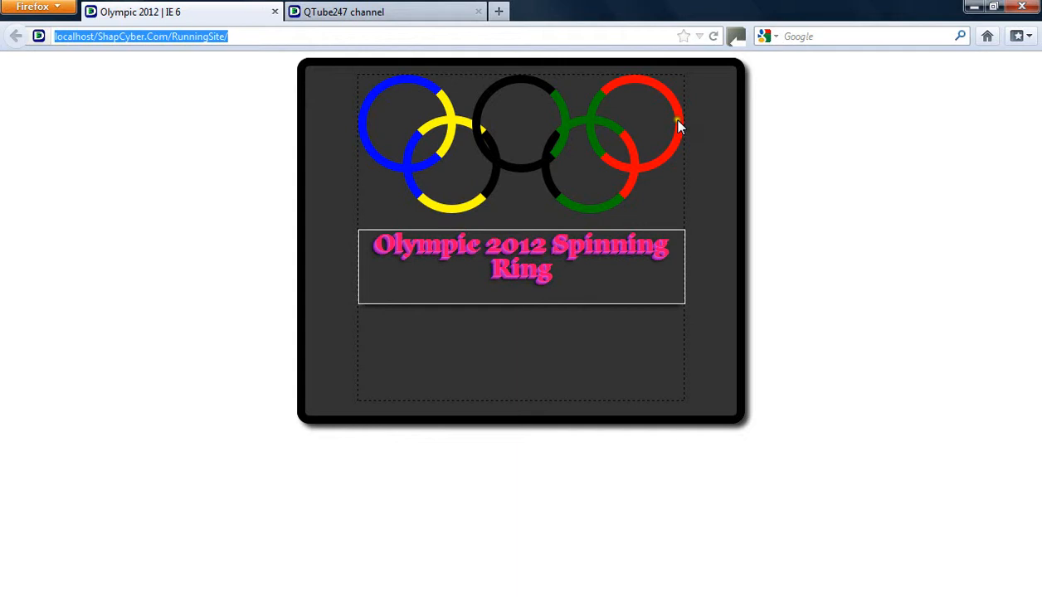
mouse_move(444, 93)
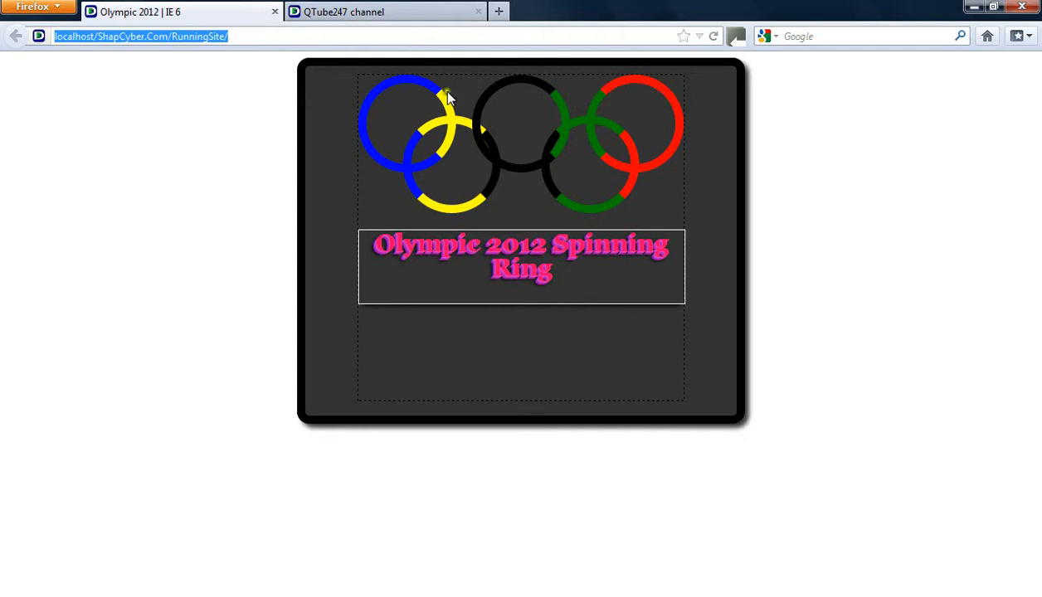
mouse_move(434, 174)
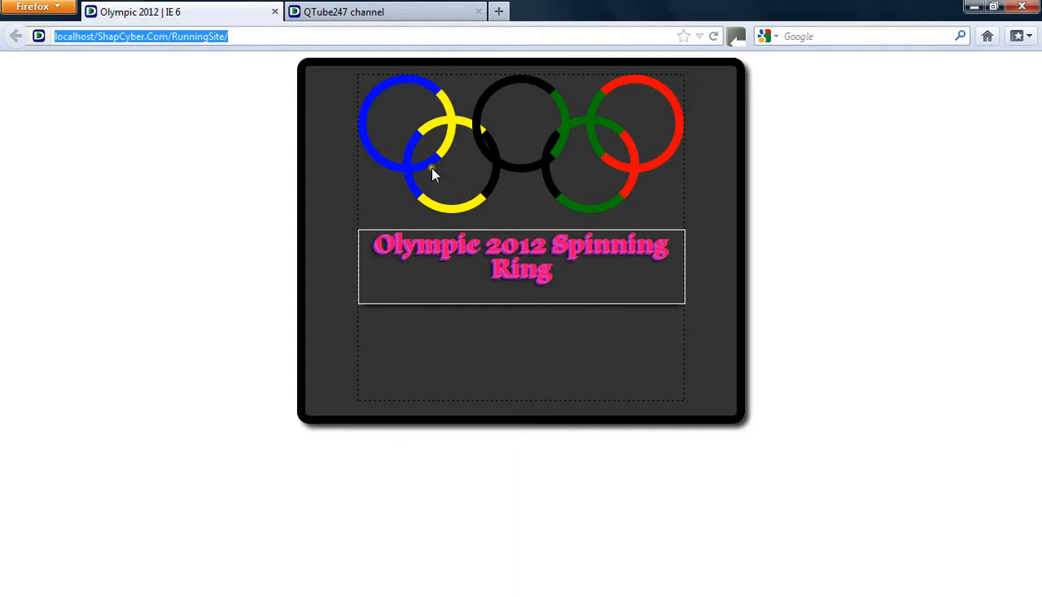
mouse_move(410, 303)
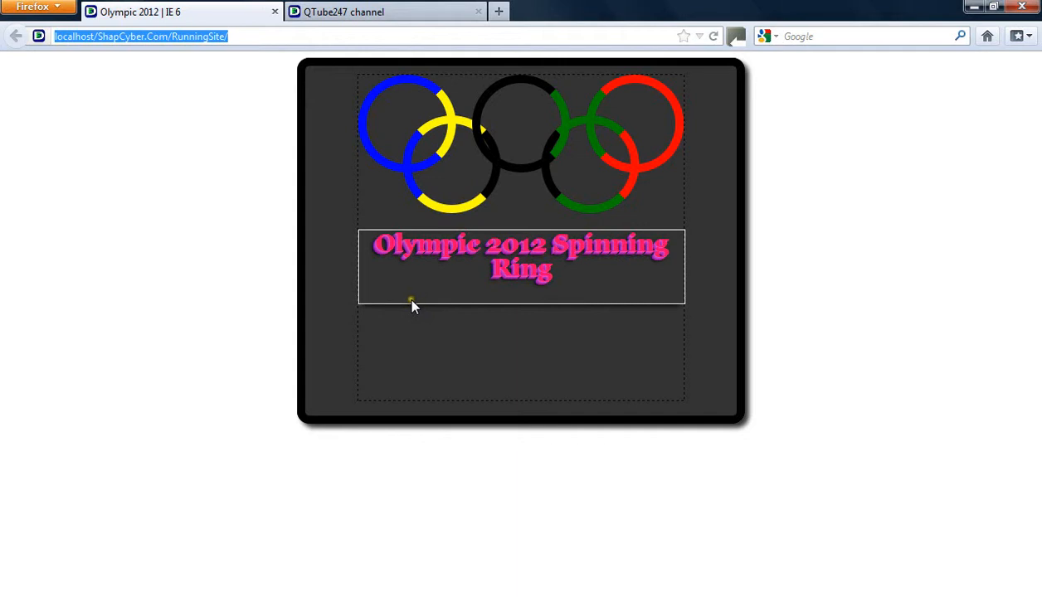
mouse_move(421, 317)
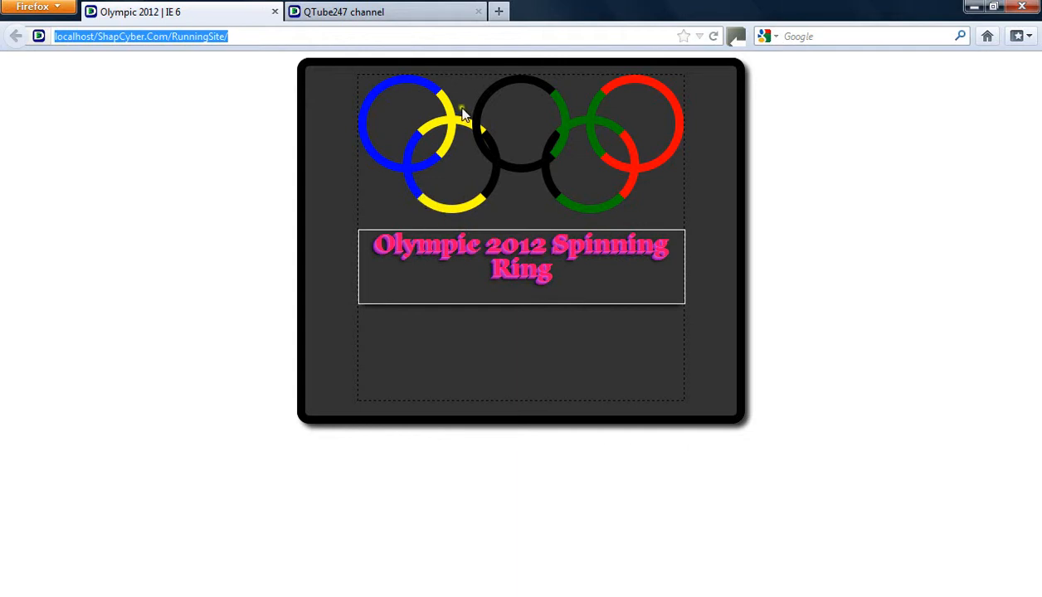
mouse_move(652, 156)
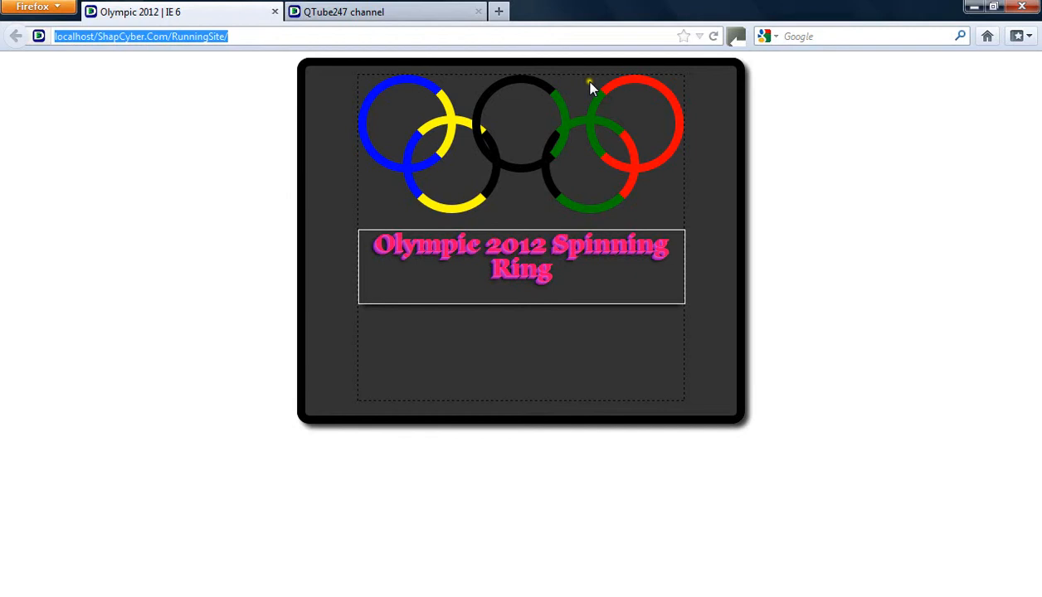
mouse_move(422, 145)
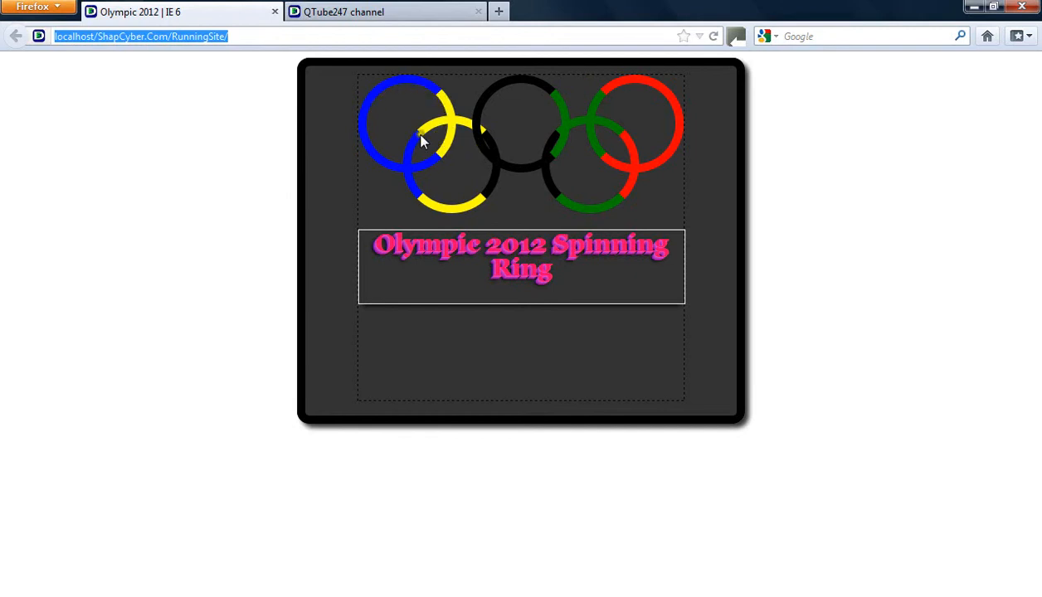
mouse_move(406, 324)
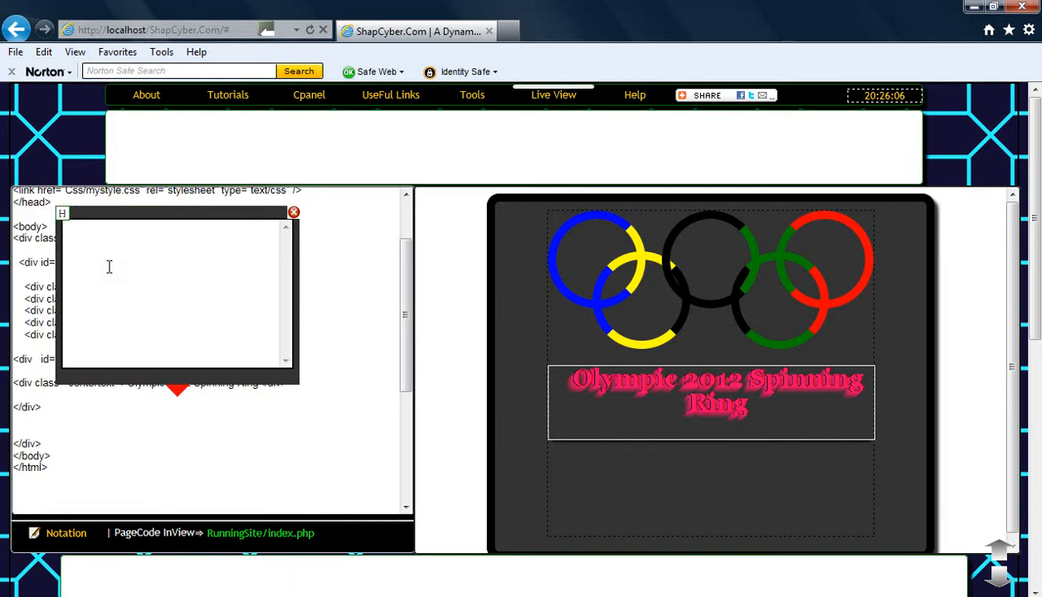
Step: Paste the compatibility-mode testing explanation into the Notation box and move it above the preview
right_click(166, 340)
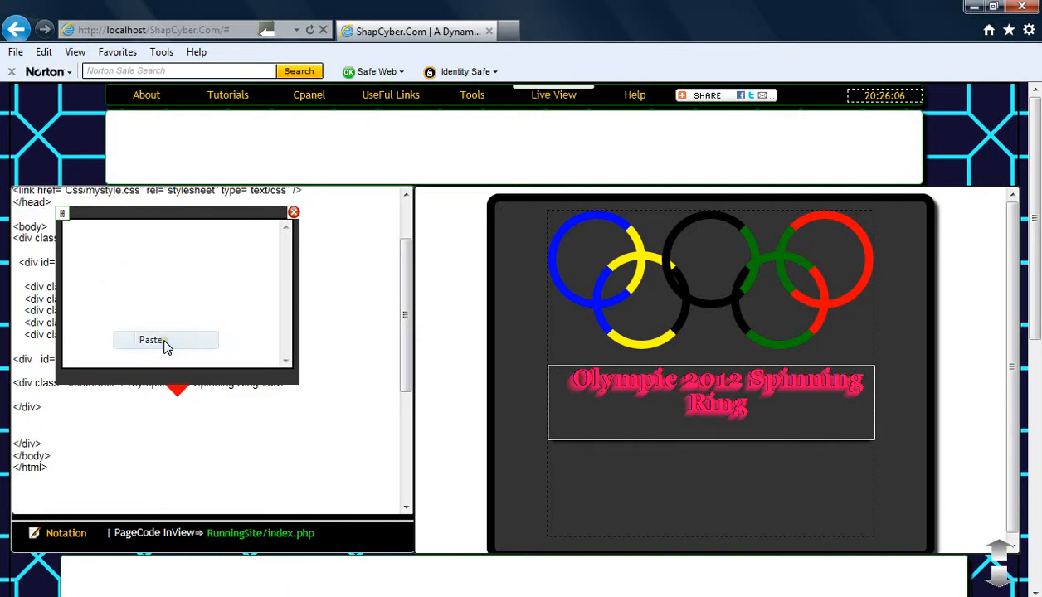
click(165, 340)
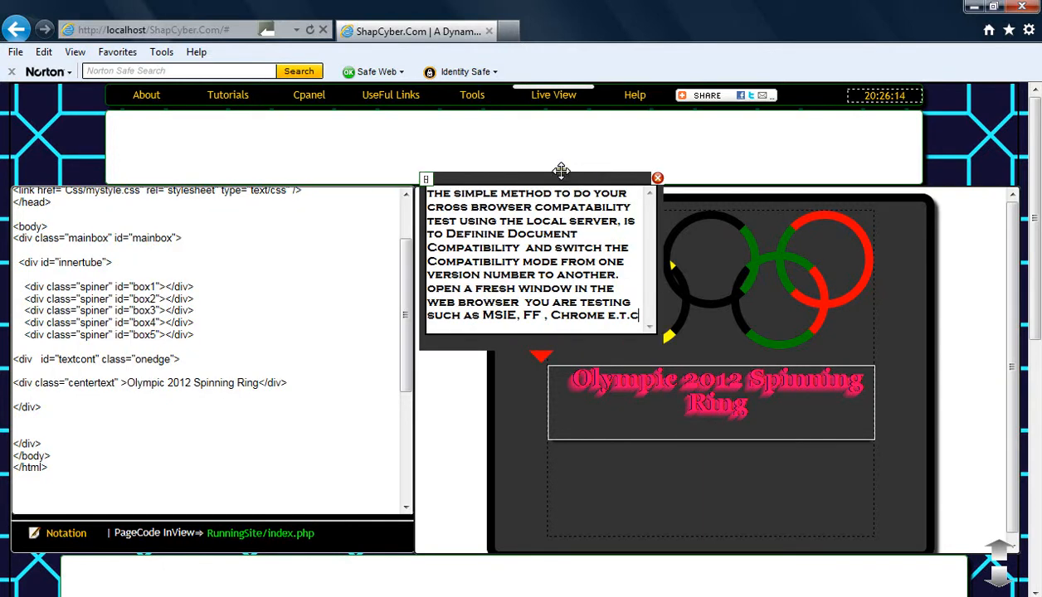
drag(561, 171, 478, 176)
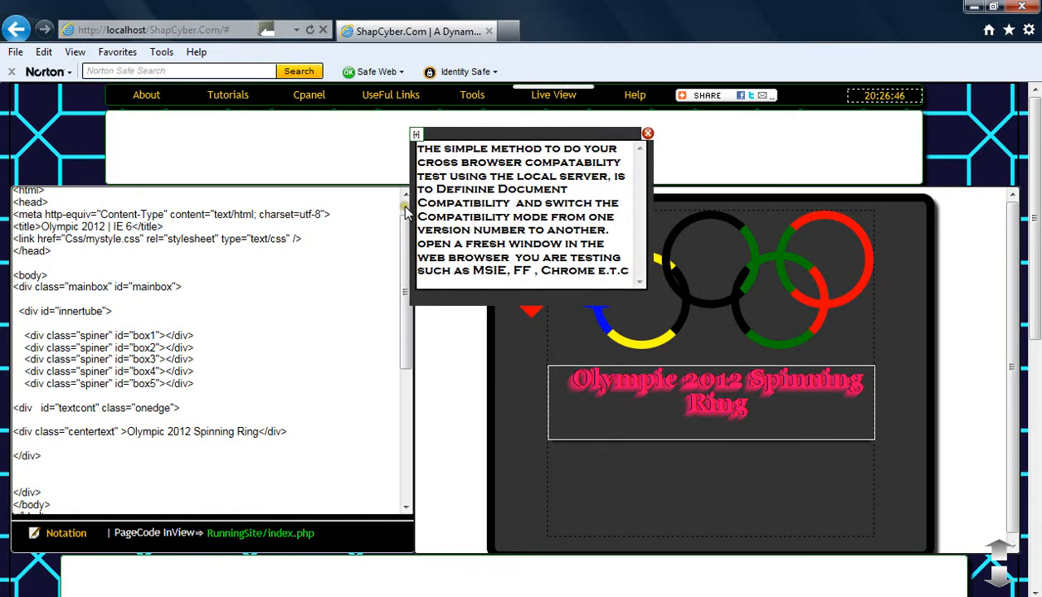
scroll(up, 3)
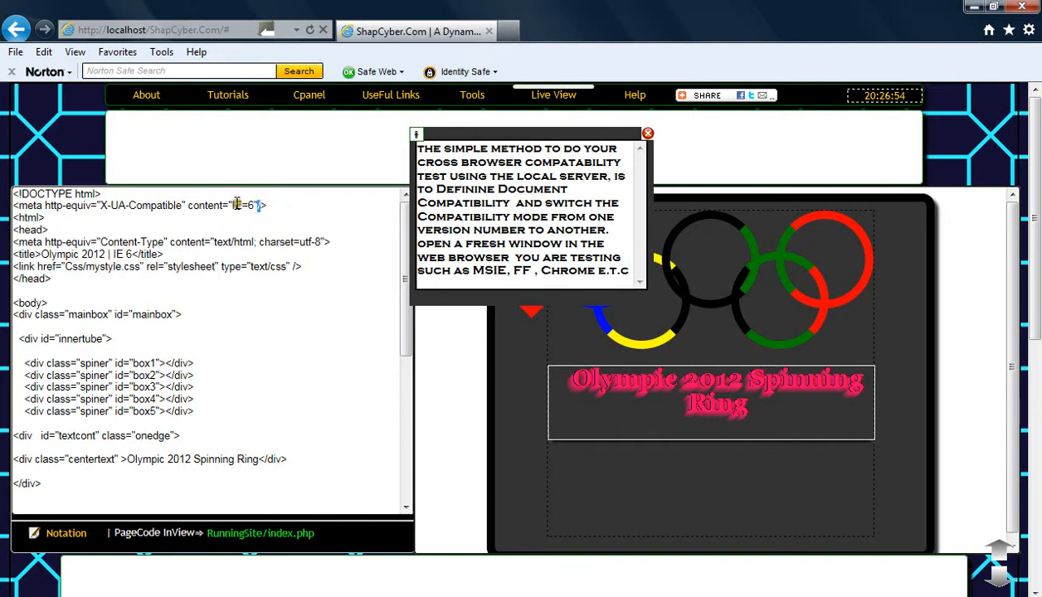
Step: Select the IE=6 meta value and minimize the explanation note to reveal the full rings preview
double_click(245, 205)
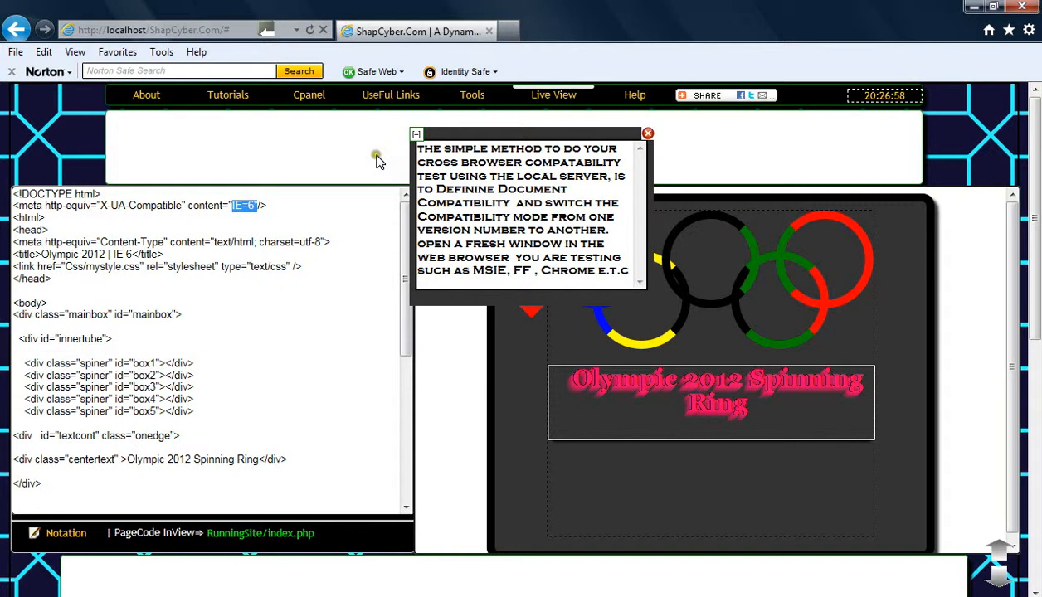
mouse_move(375, 168)
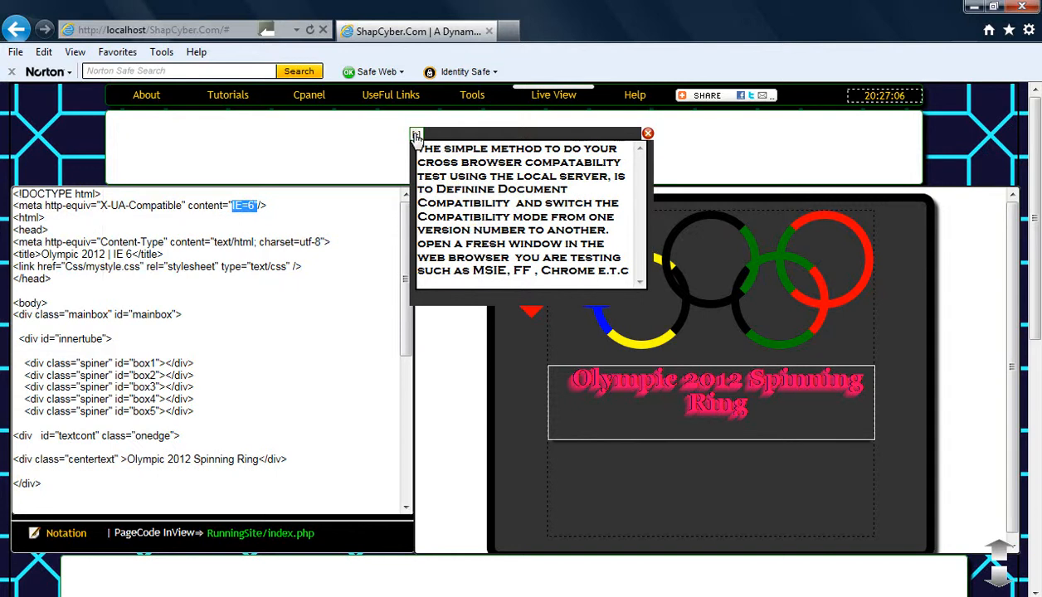
click(647, 133)
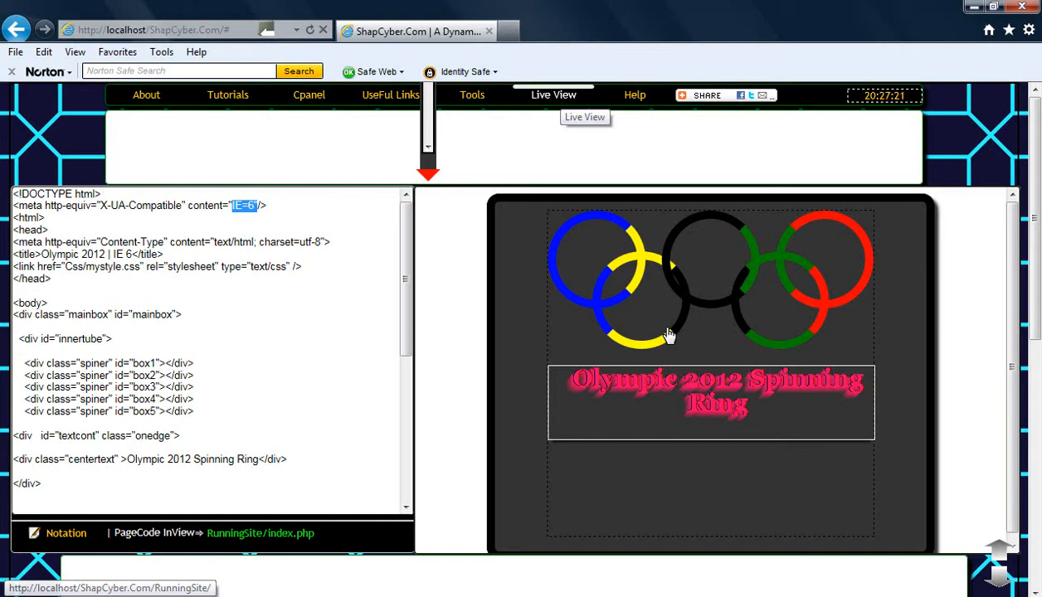
mouse_move(670, 329)
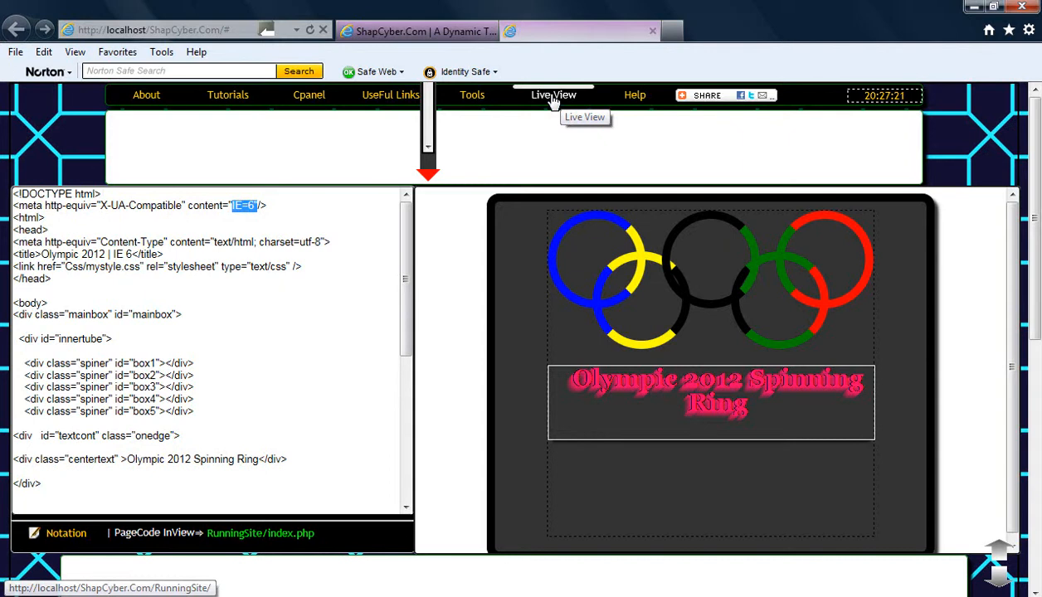
Step: Open the Olympic 2012 | IE 6 page via Live View, where rings render as squares
click(553, 94)
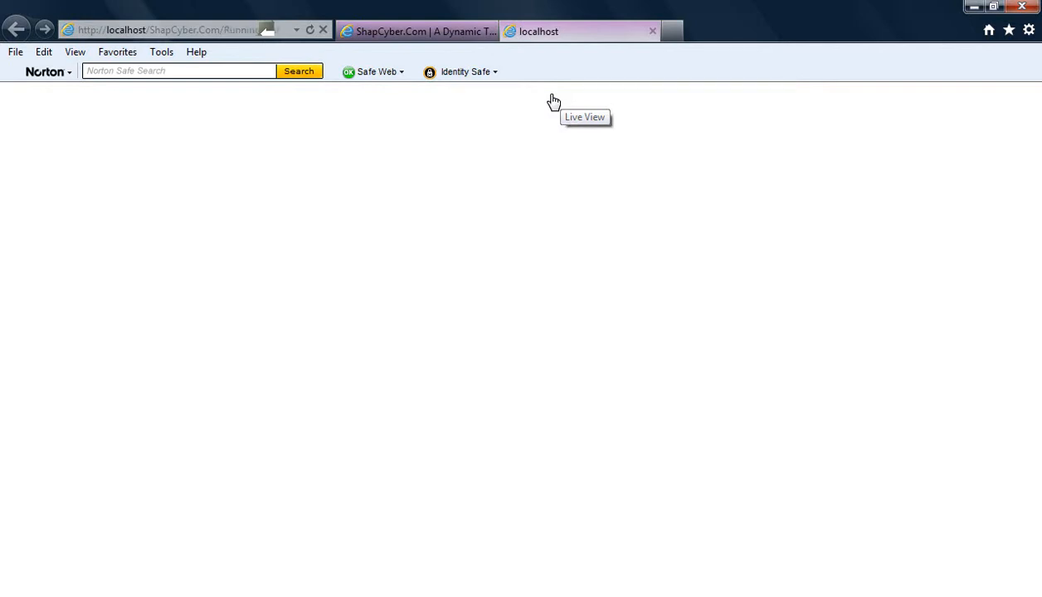
click(580, 82)
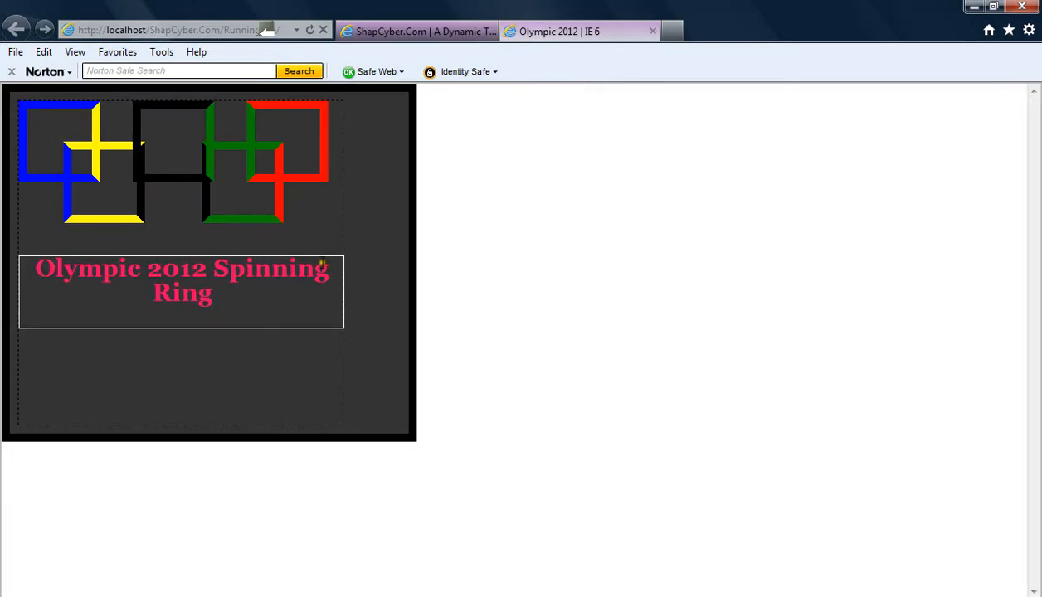
mouse_move(220, 204)
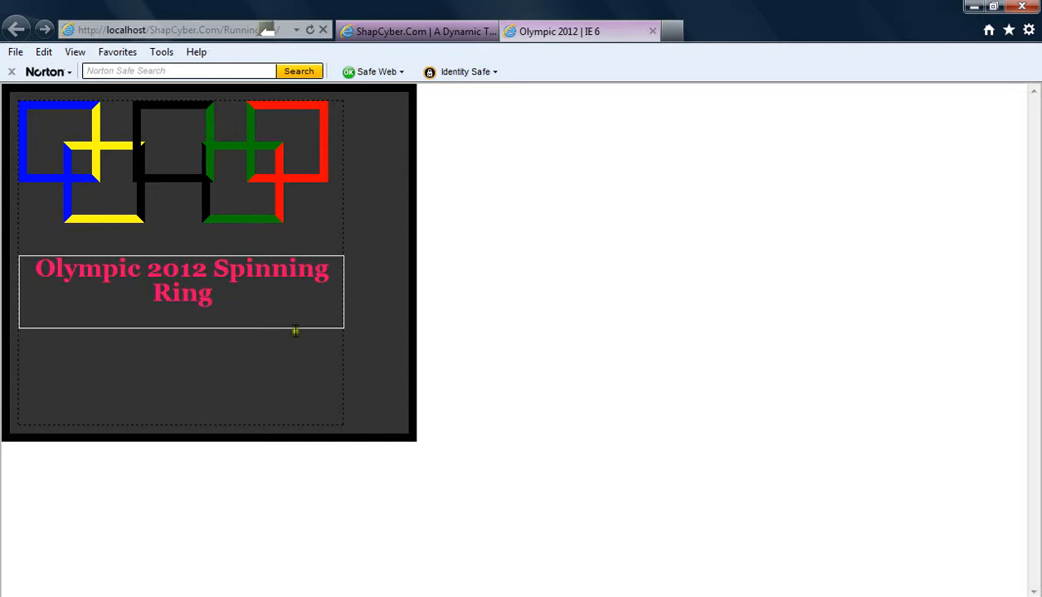
mouse_move(104, 410)
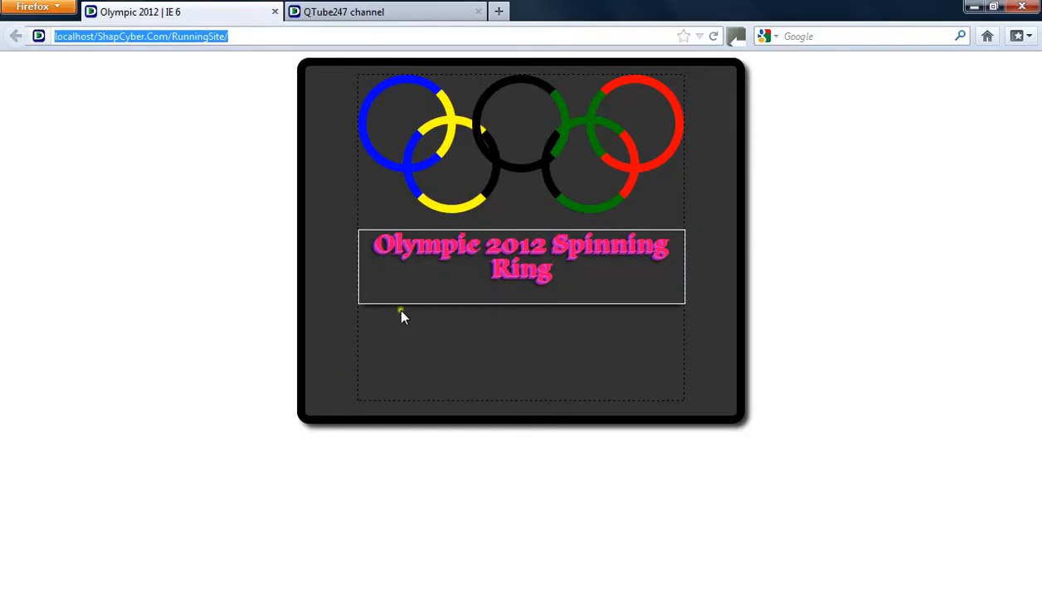
mouse_move(363, 149)
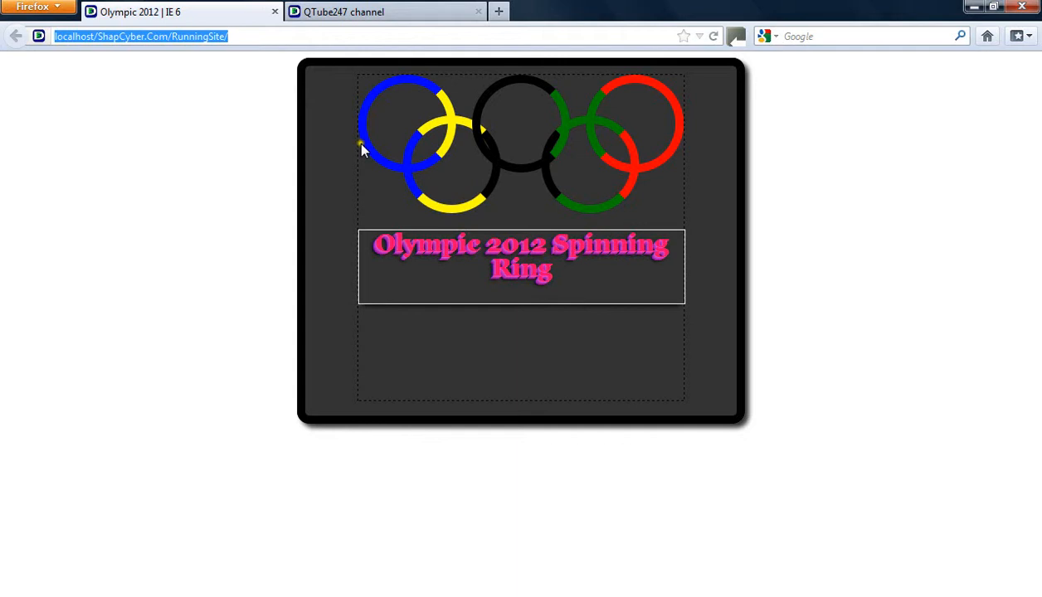
mouse_move(326, 436)
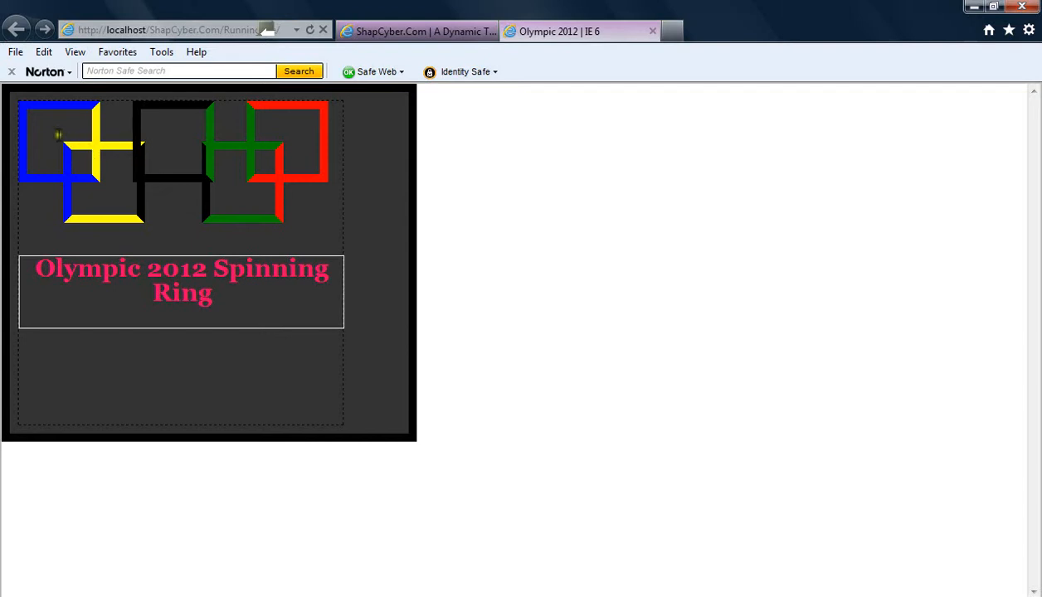
mouse_move(346, 252)
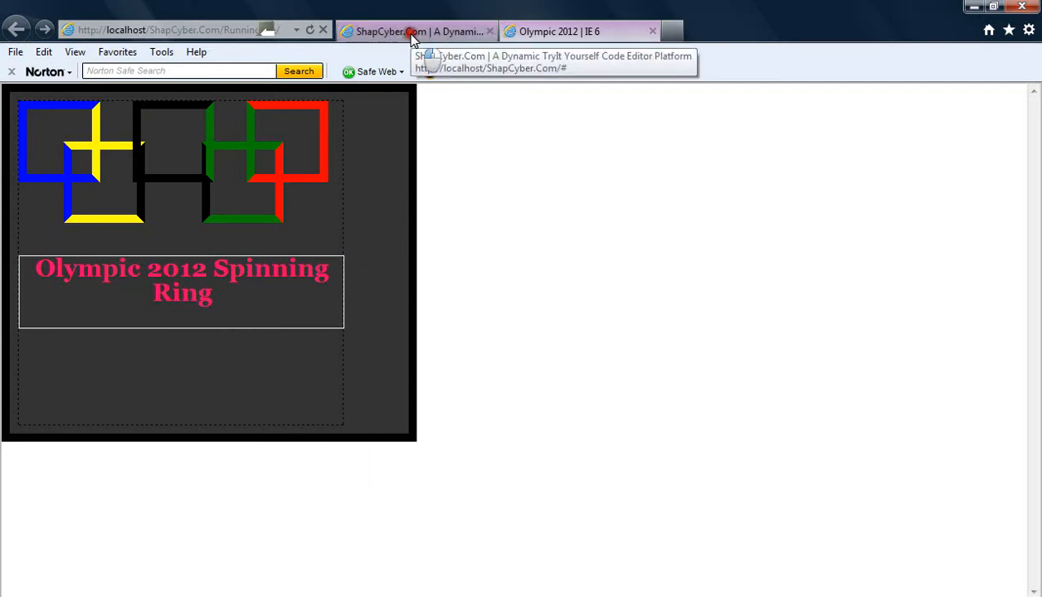
Step: In the code editor, change X-UA-Compatible to IE=7 and retitle the page Olympic 2012 | IE 7
click(415, 31)
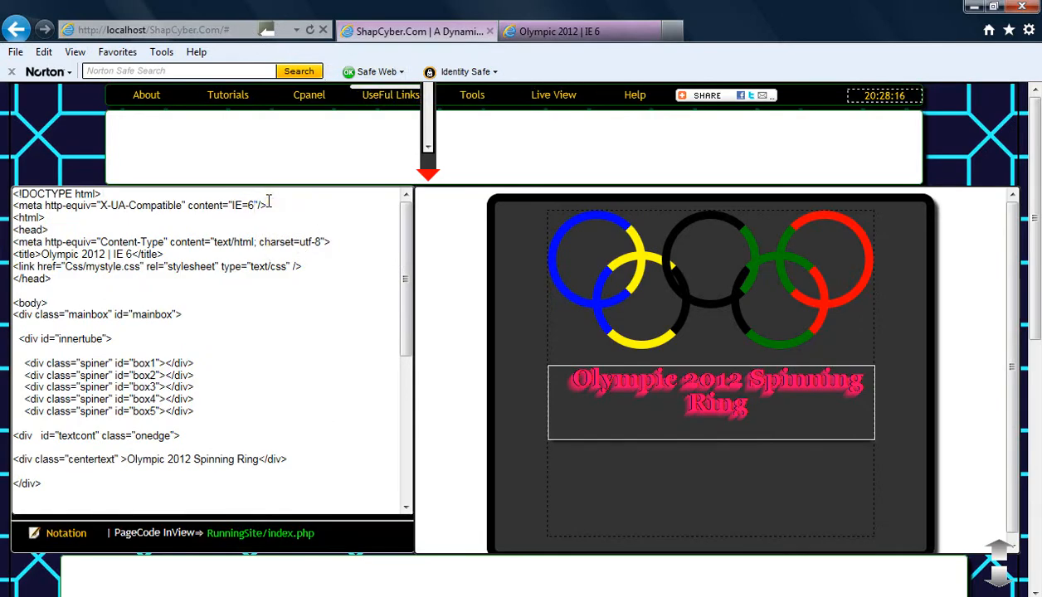
key(BackSpace)
text(7)
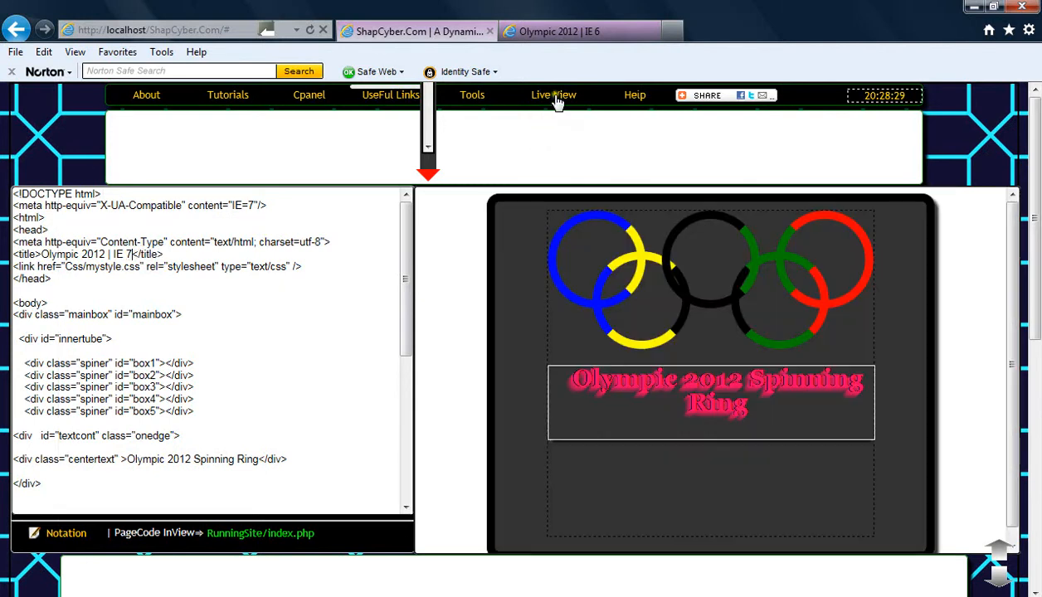
mouse_move(557, 98)
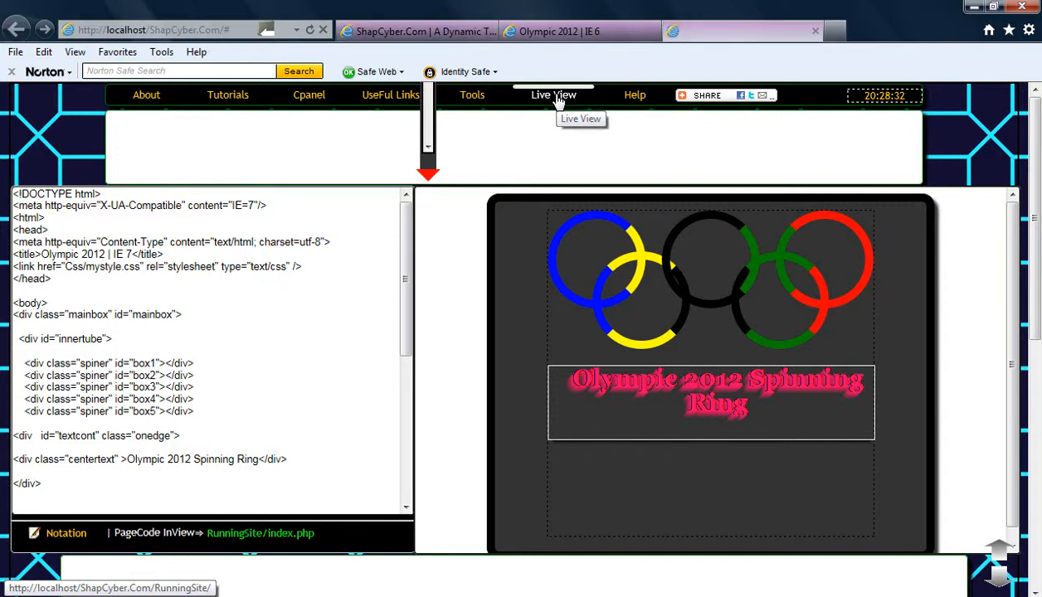
Step: Load the Olympic 2012 | IE 7 page, rings still square, then return to the editor
click(554, 95)
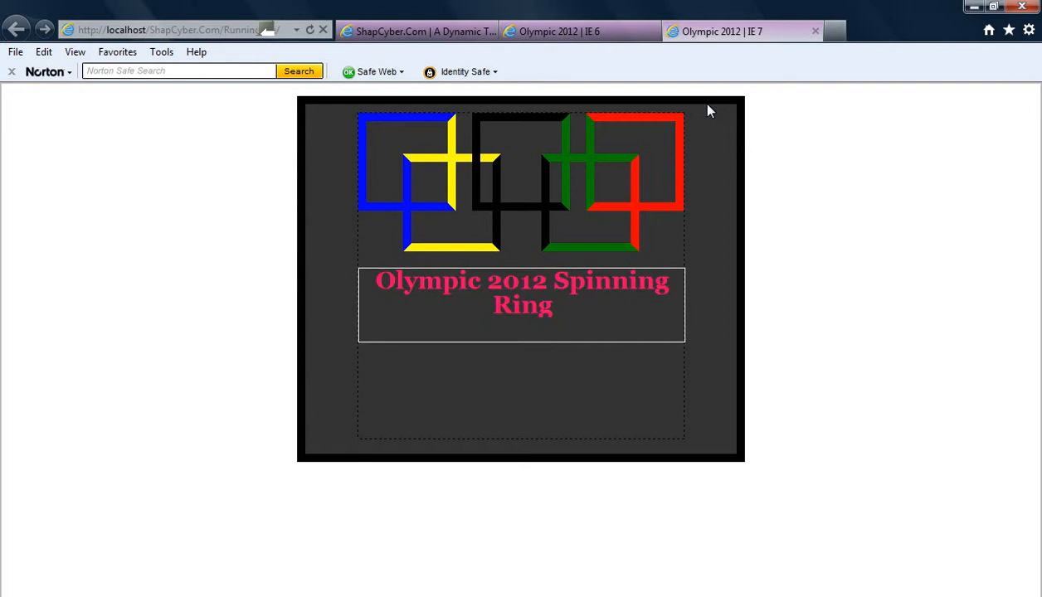
click(431, 30)
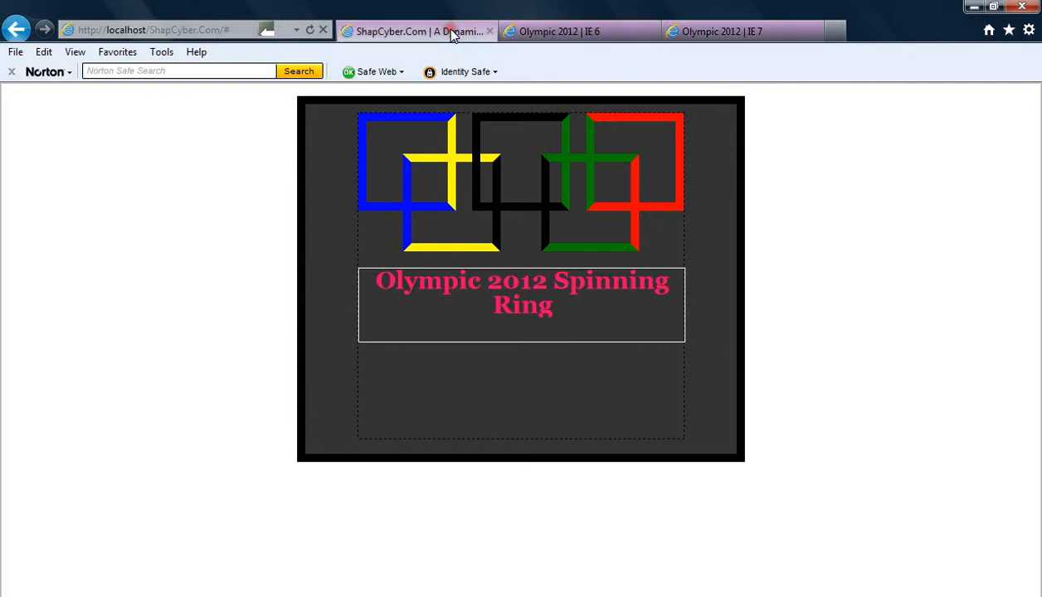
Step: Edit the page code to IE=8 with the title Olympic 2012 | IE 8
click(424, 31)
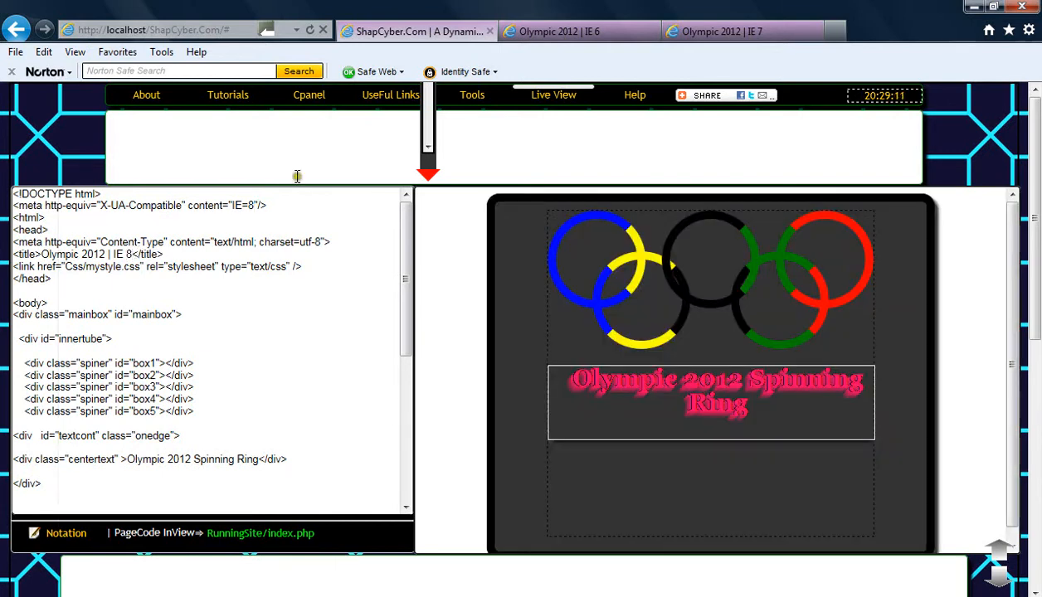
mouse_move(545, 94)
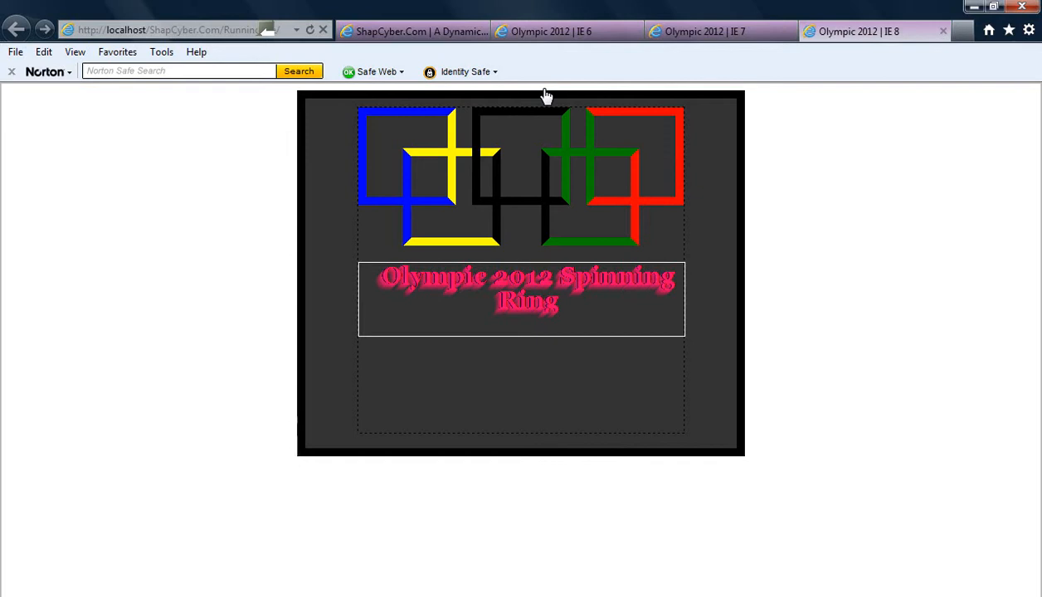
mouse_move(540, 158)
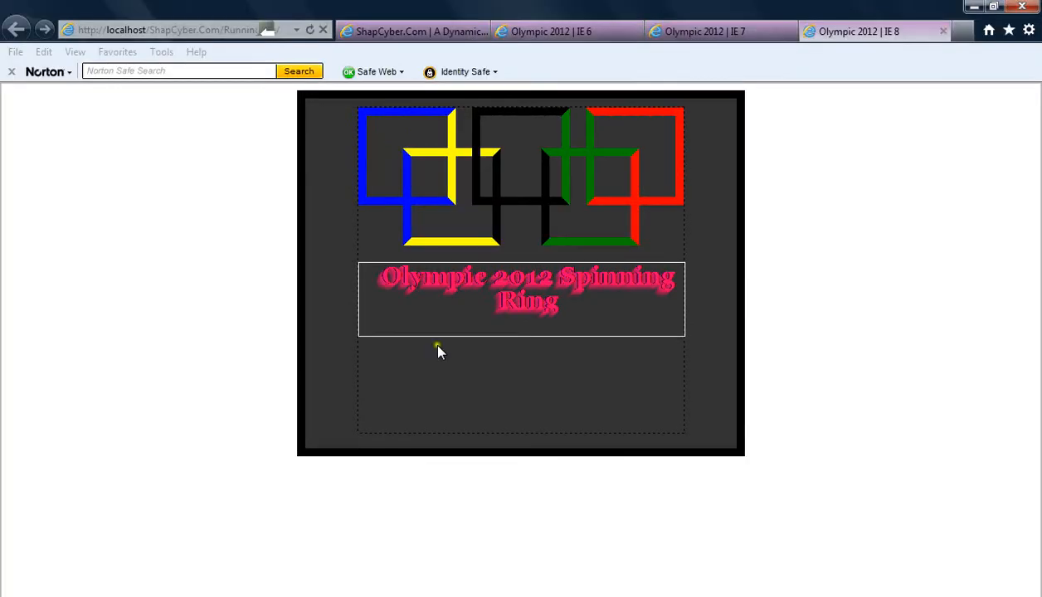
Step: Inspect the Olympic 2012 | IE 8 tab's glowing title, then return to the code editor
click(413, 31)
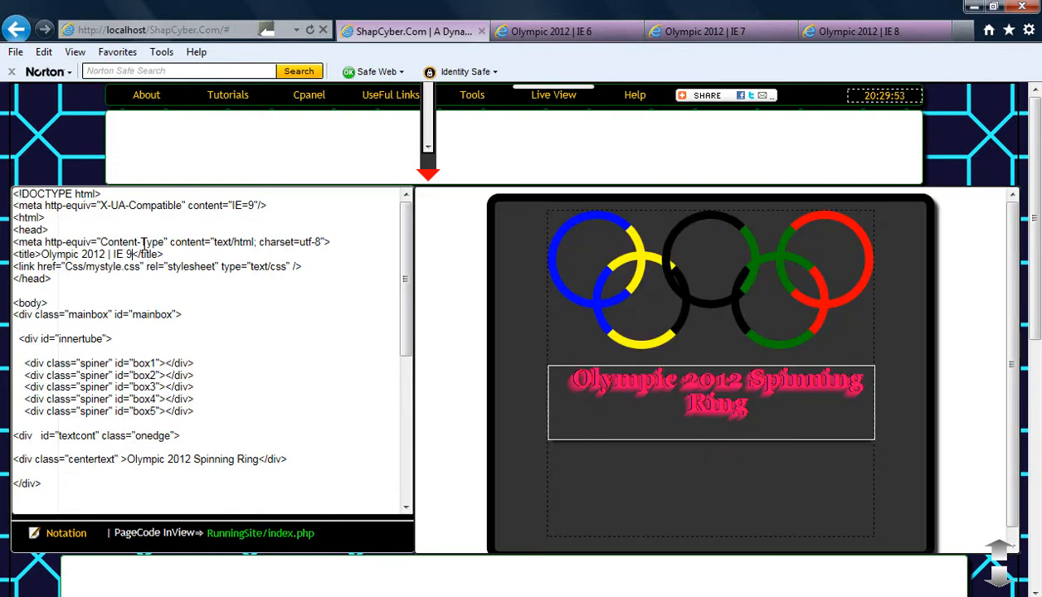
mouse_move(555, 95)
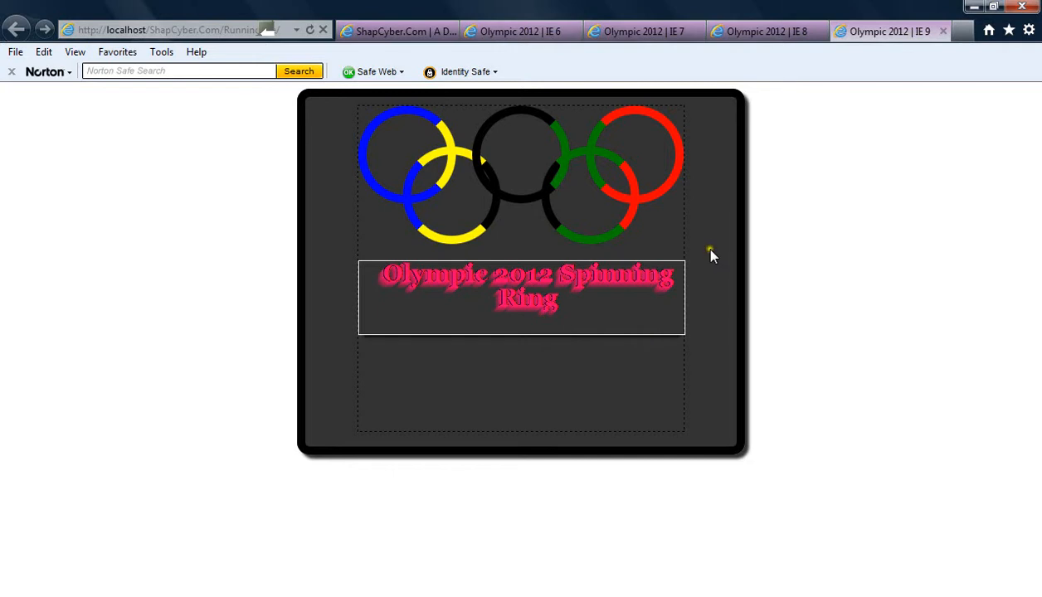
mouse_move(376, 241)
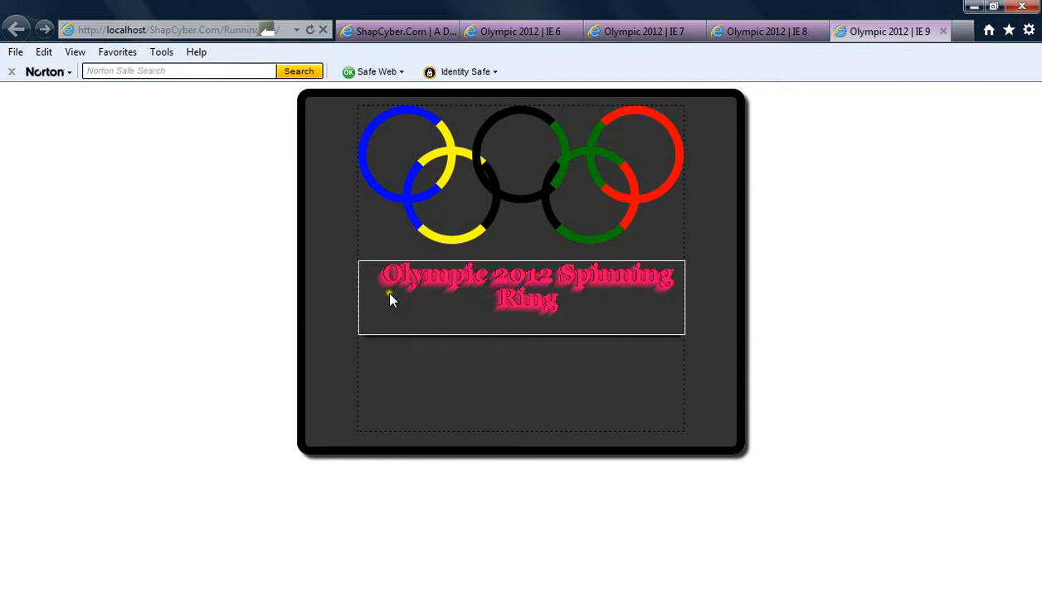
mouse_move(392, 330)
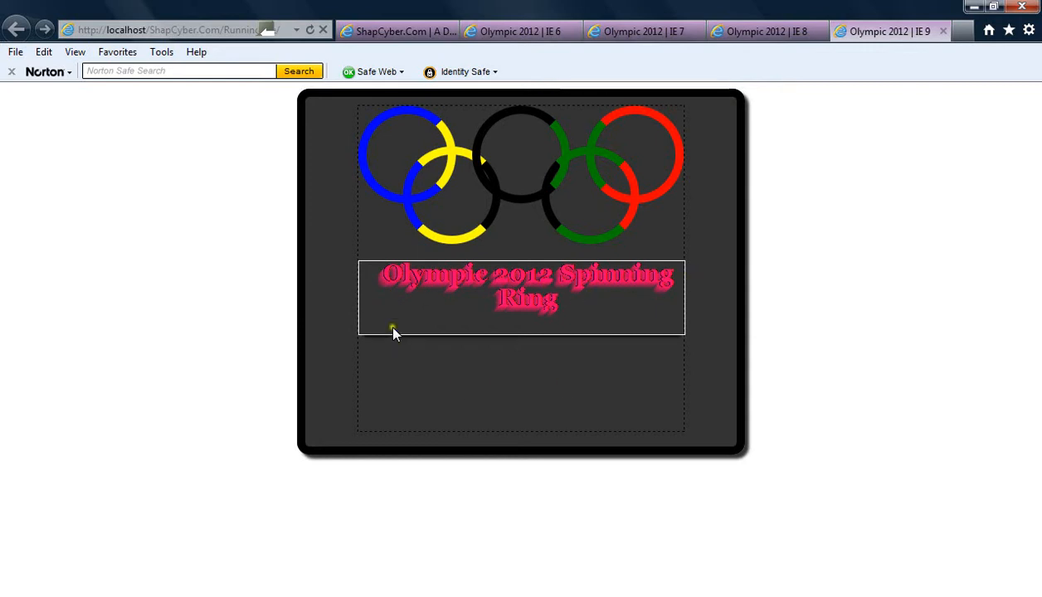
mouse_move(484, 346)
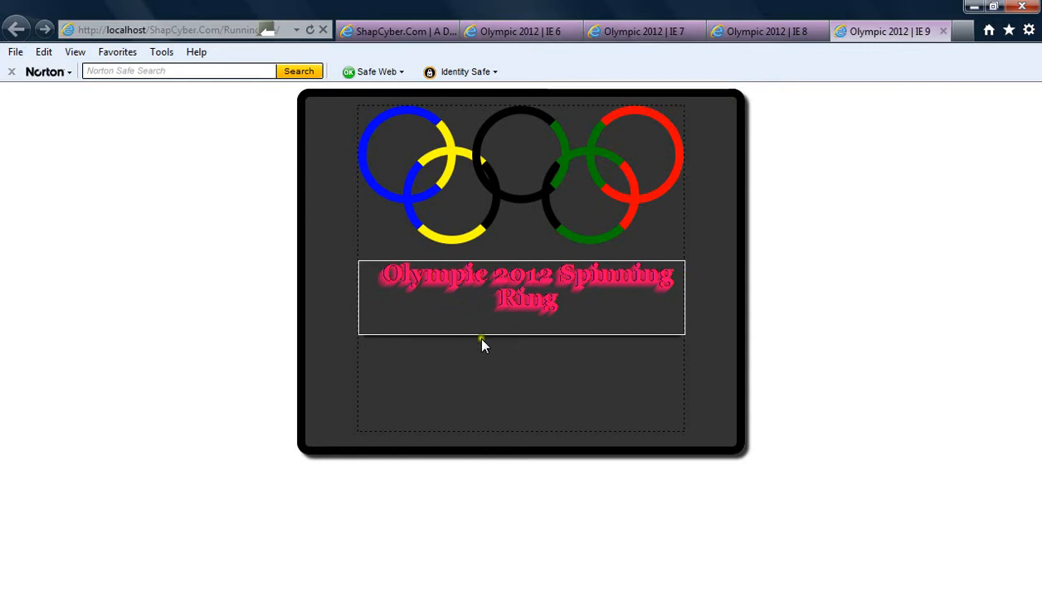
mouse_move(690, 346)
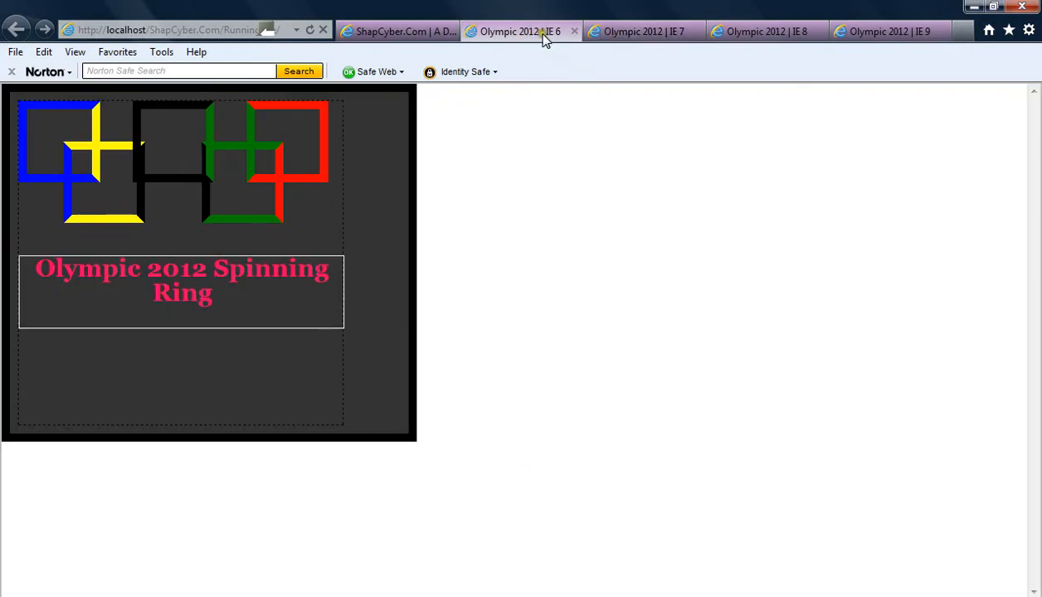
click(758, 32)
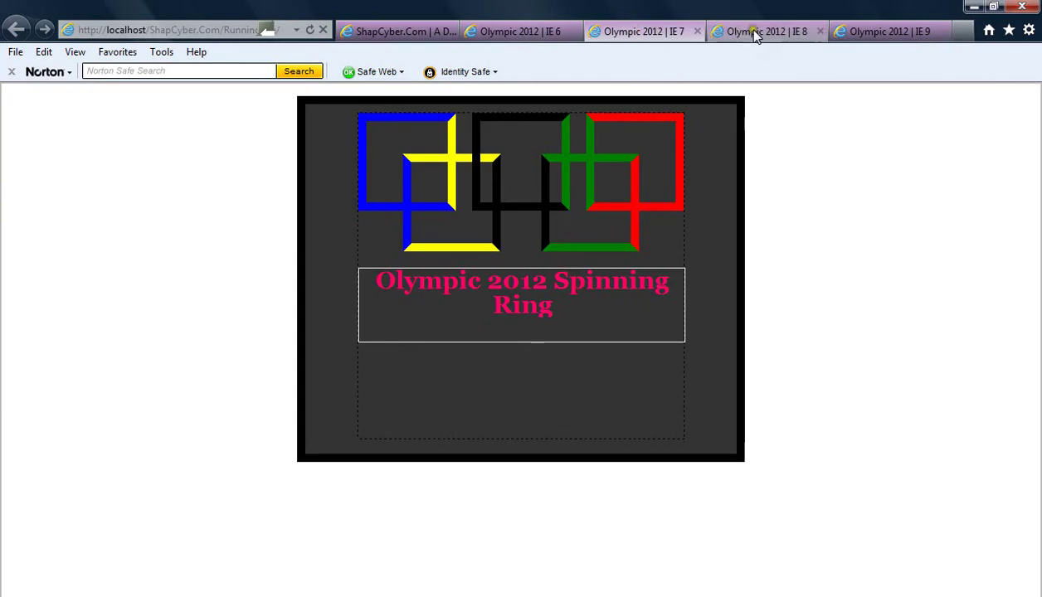
click(888, 31)
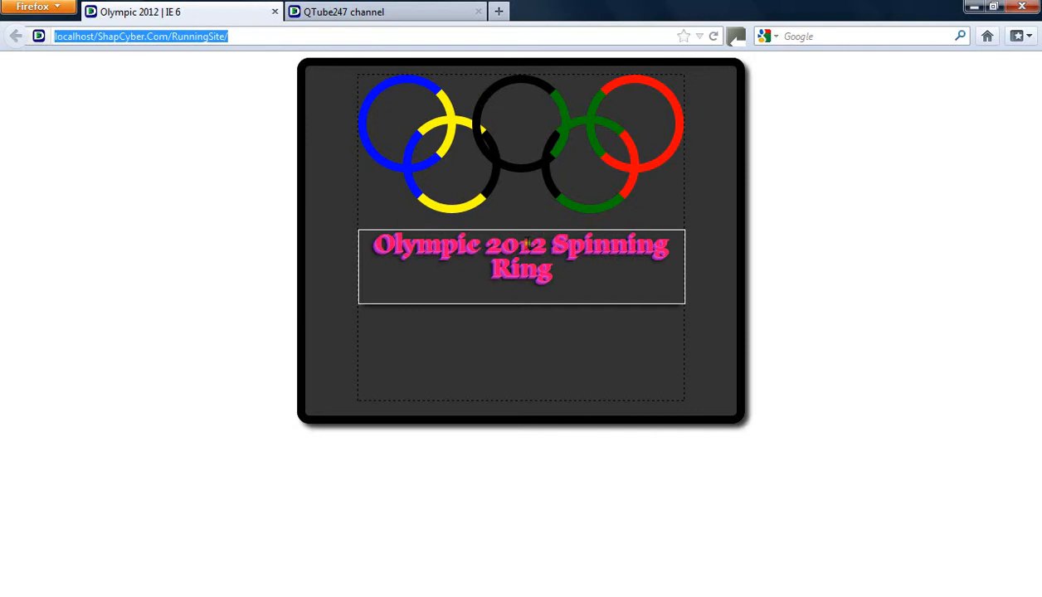
mouse_move(398, 305)
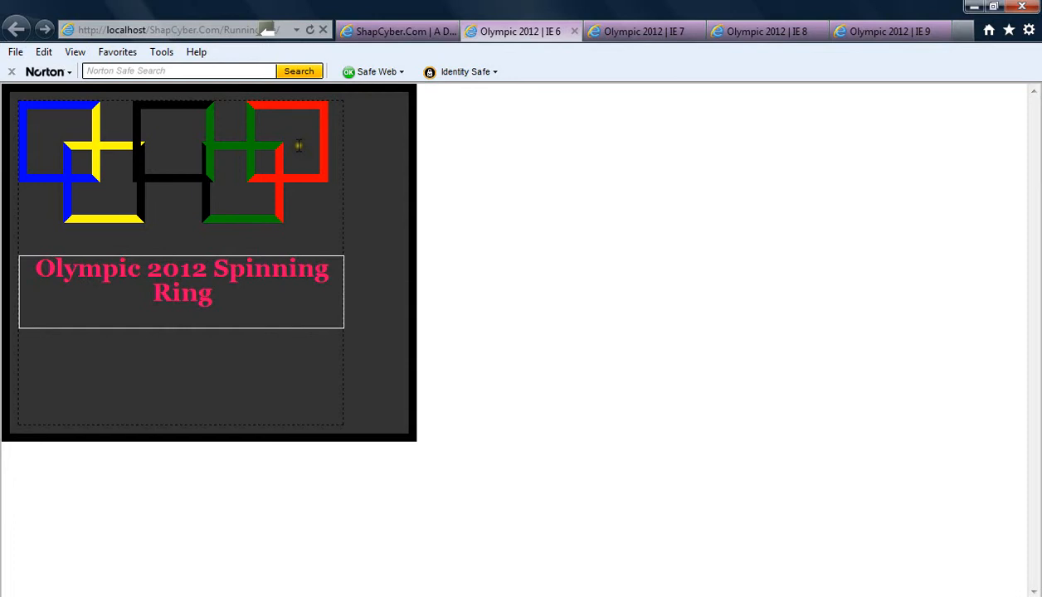
click(643, 31)
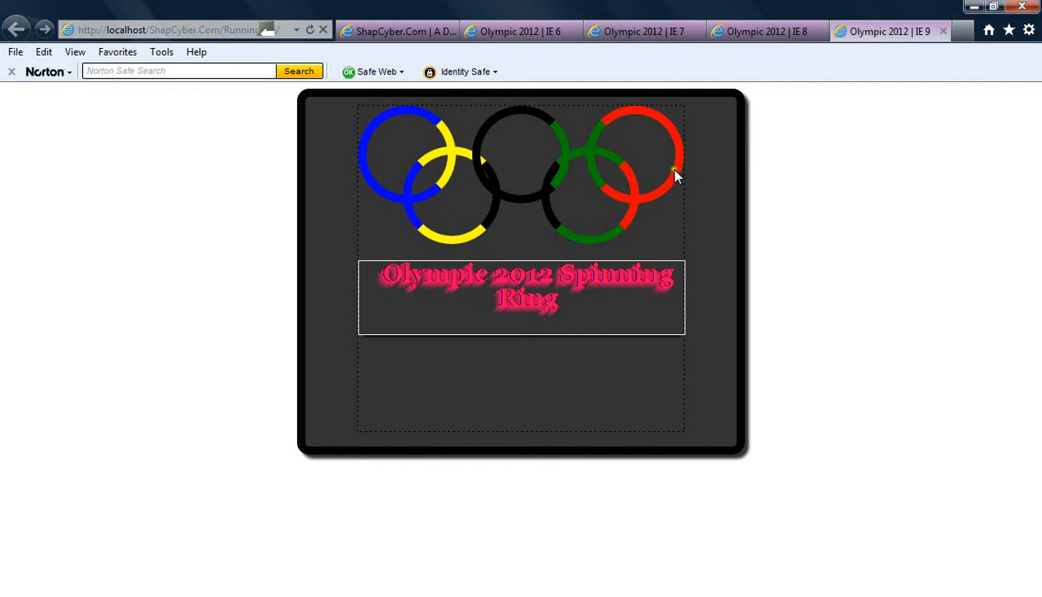
mouse_move(573, 190)
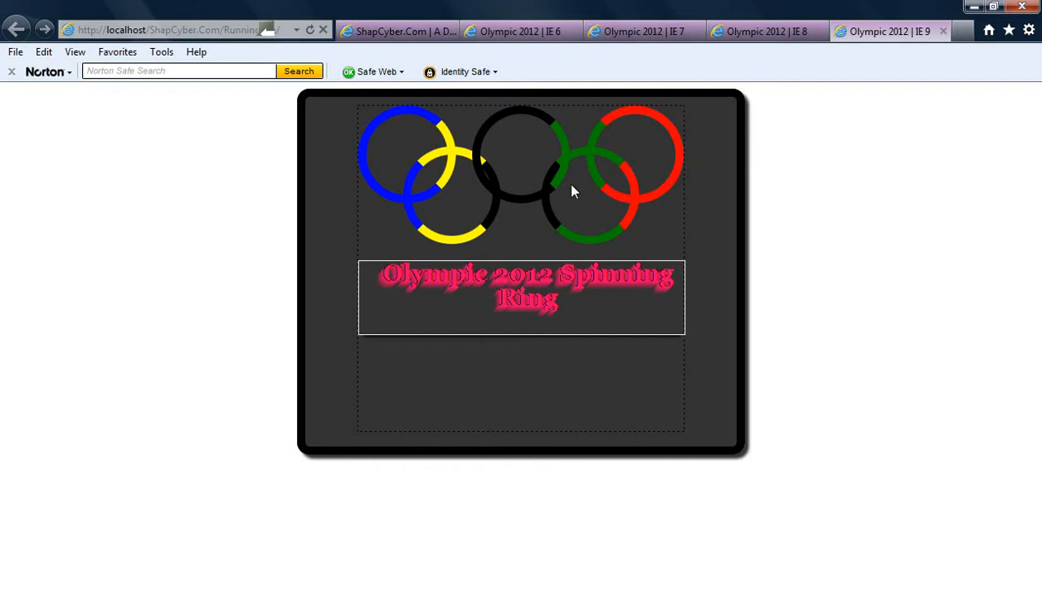
mouse_move(515, 165)
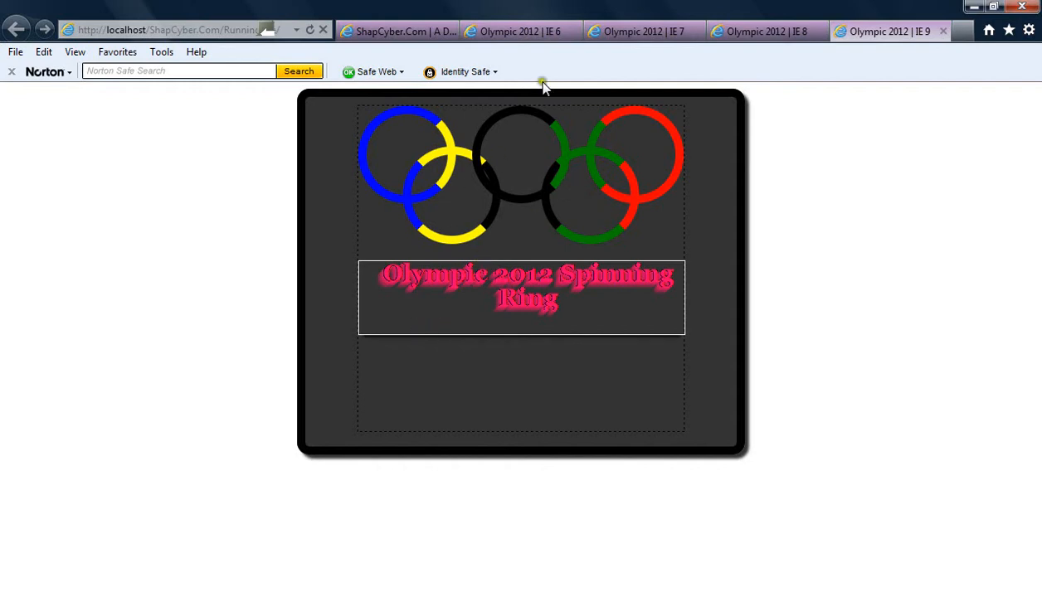
click(631, 31)
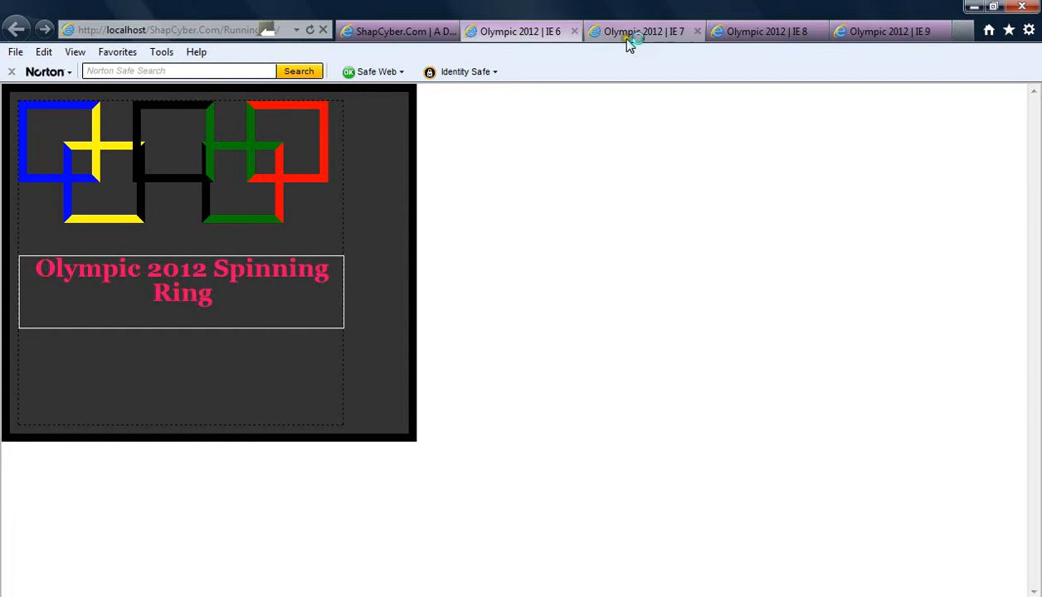
mouse_move(615, 46)
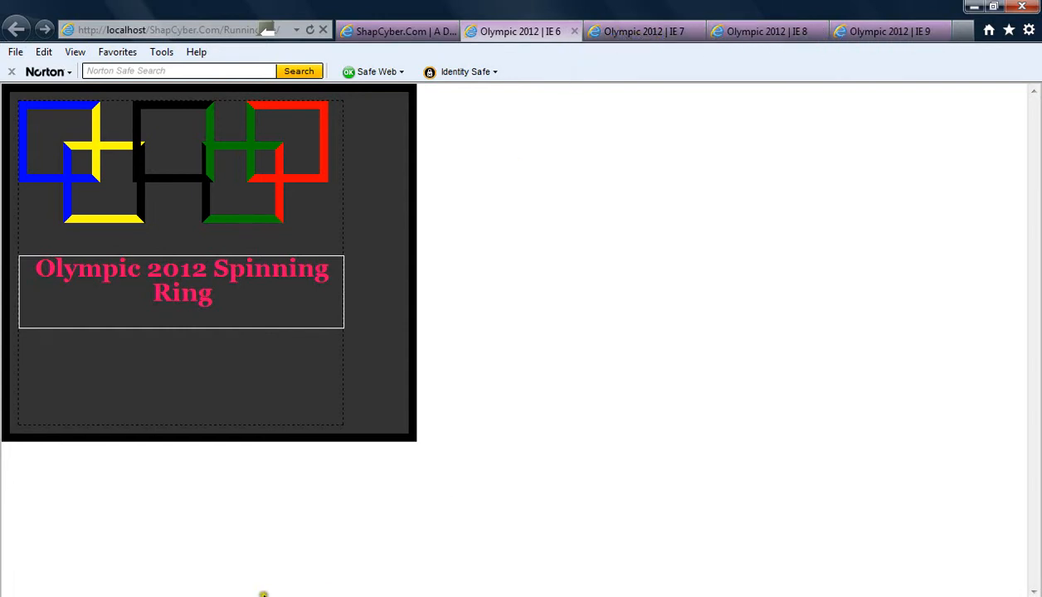
click(393, 30)
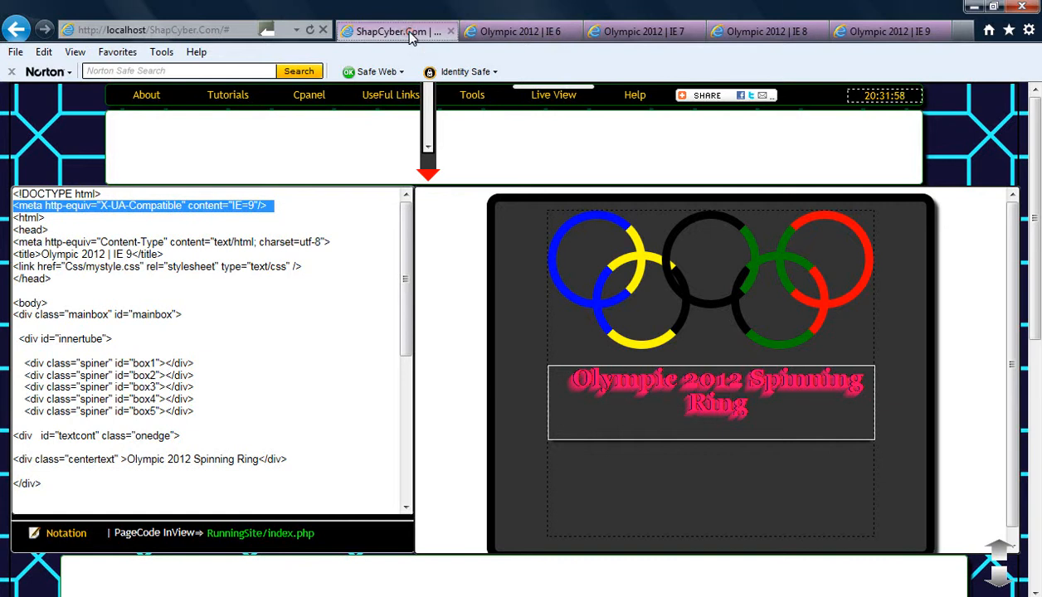
mouse_move(330, 513)
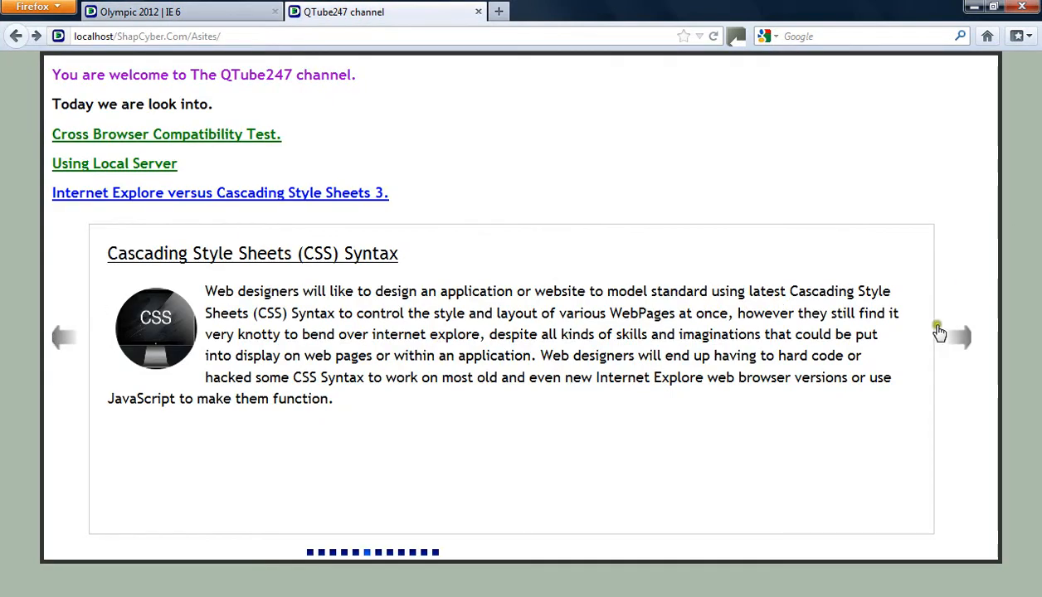
click(958, 334)
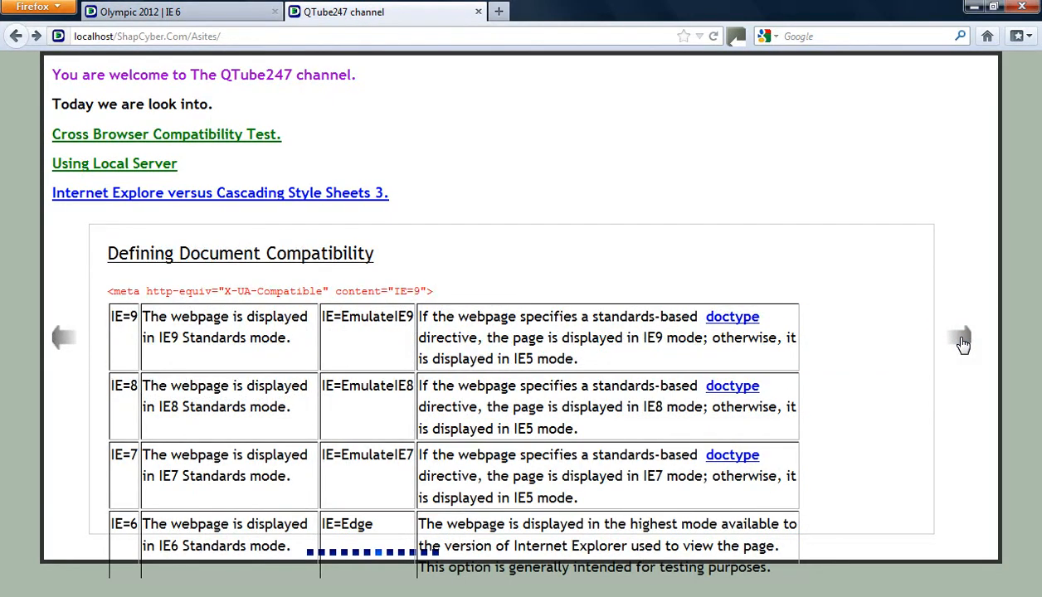
click(958, 339)
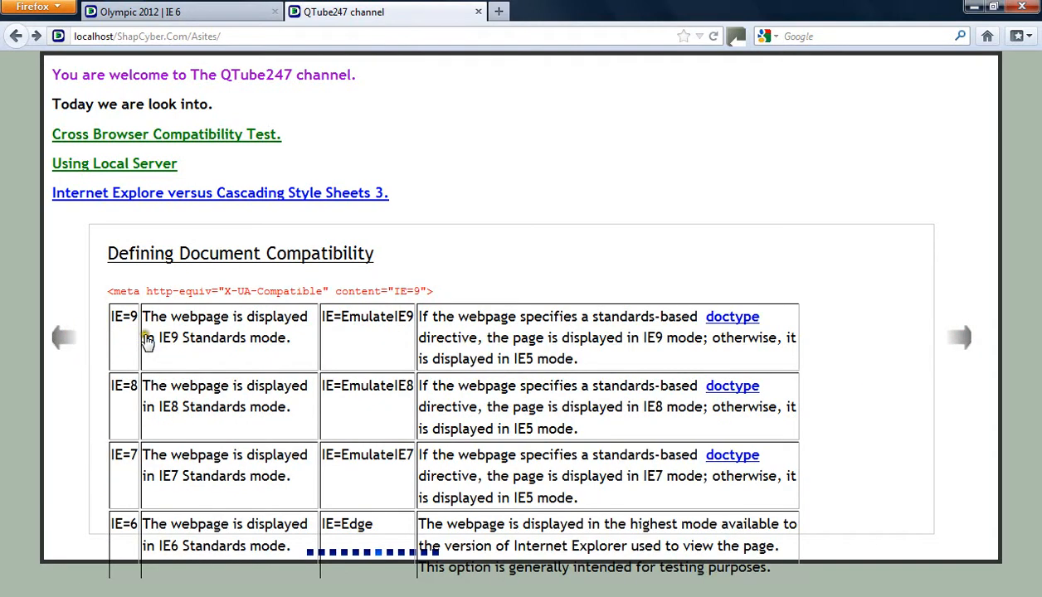
mouse_move(125, 324)
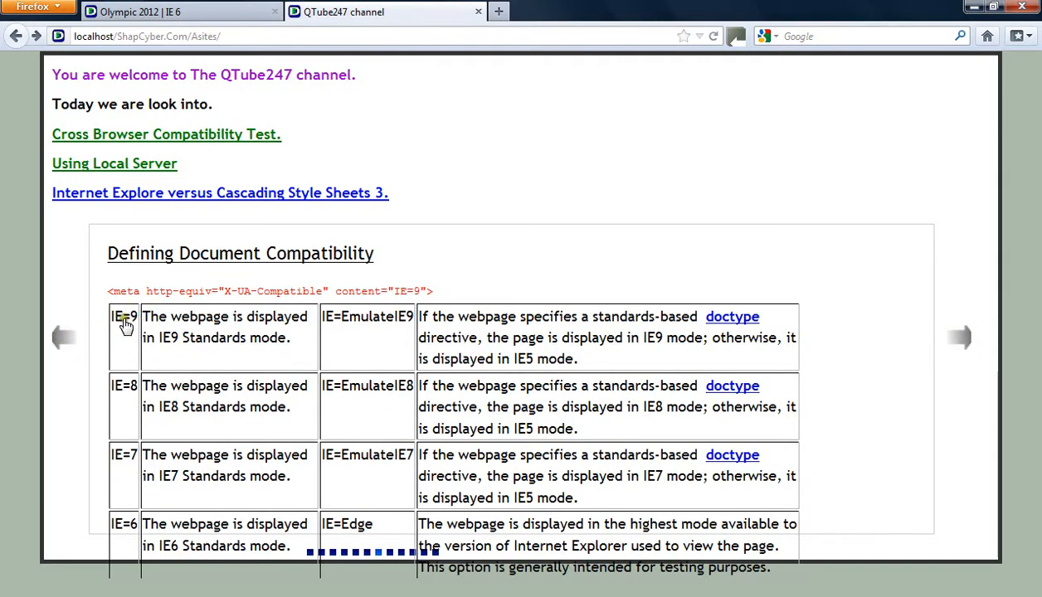
mouse_move(221, 320)
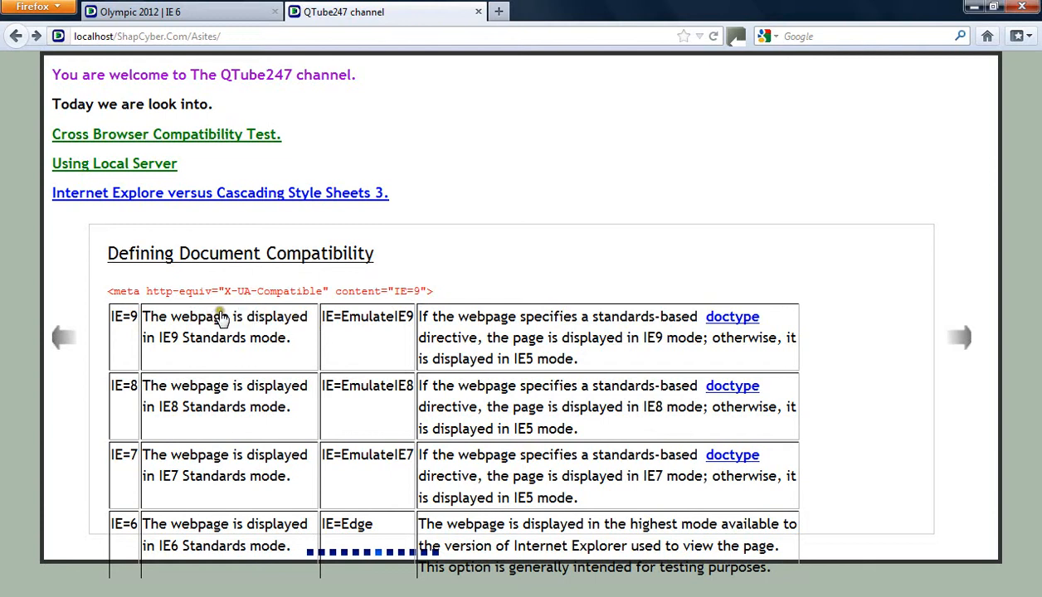
mouse_move(408, 296)
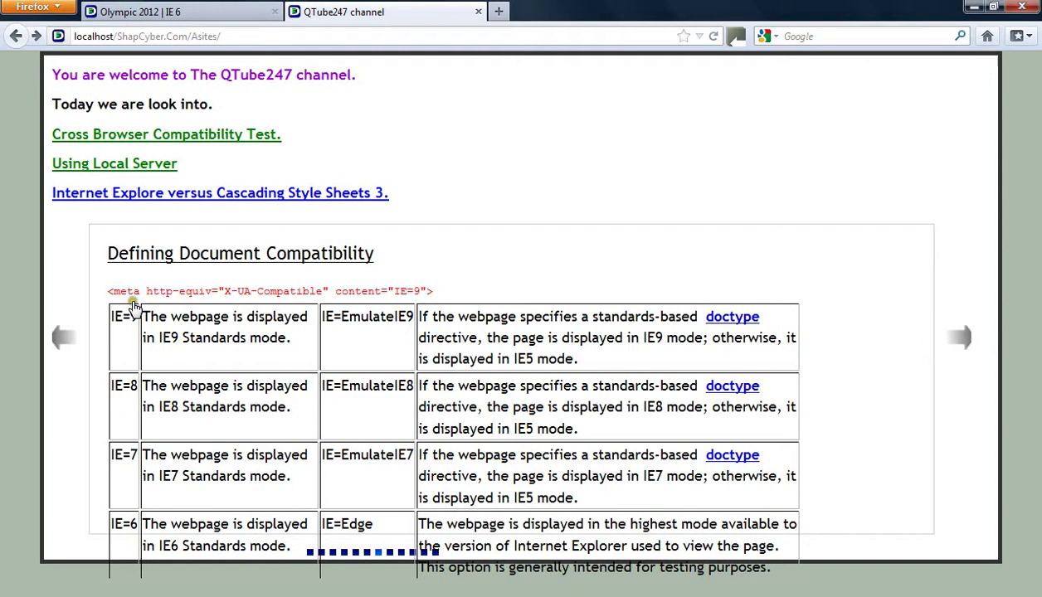
mouse_move(153, 298)
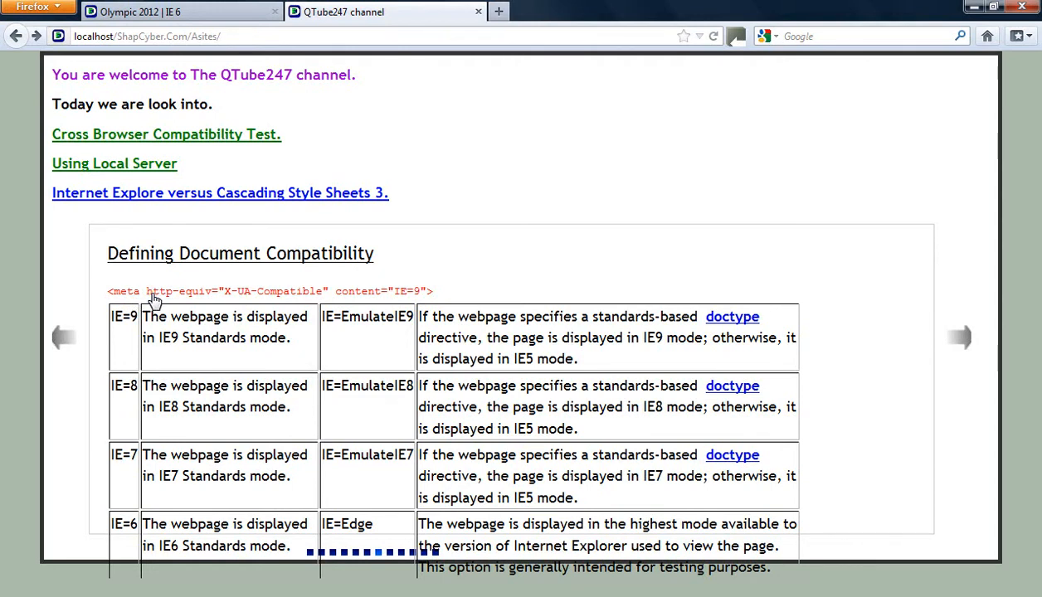
mouse_move(231, 300)
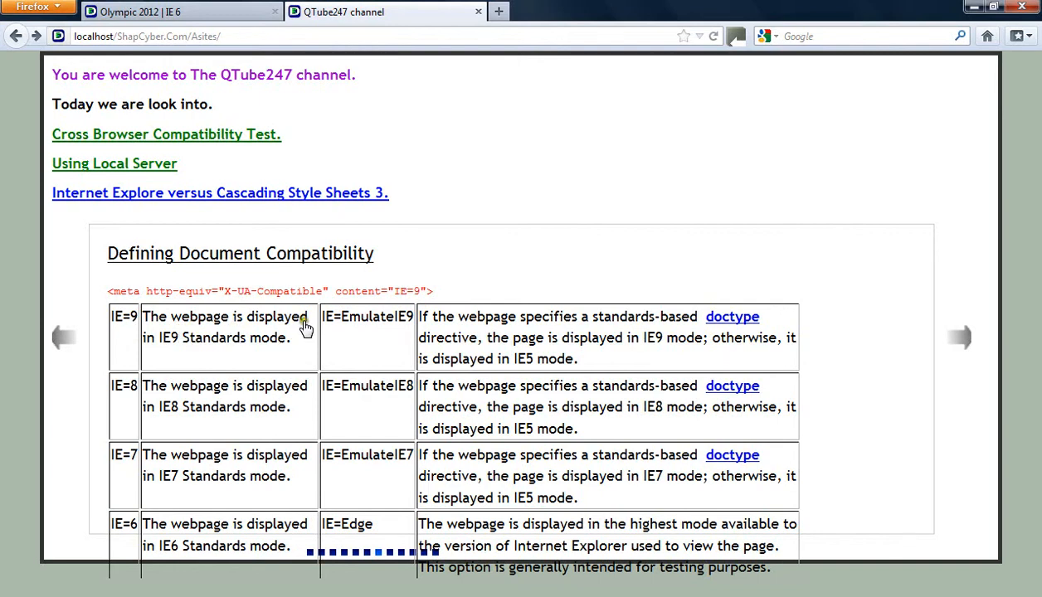
mouse_move(269, 348)
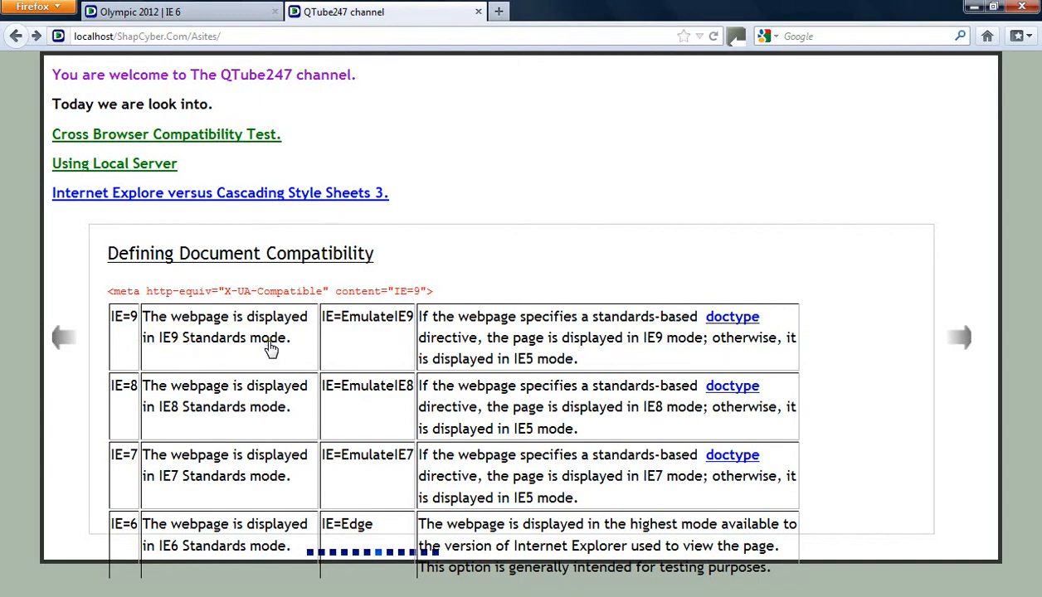
mouse_move(394, 328)
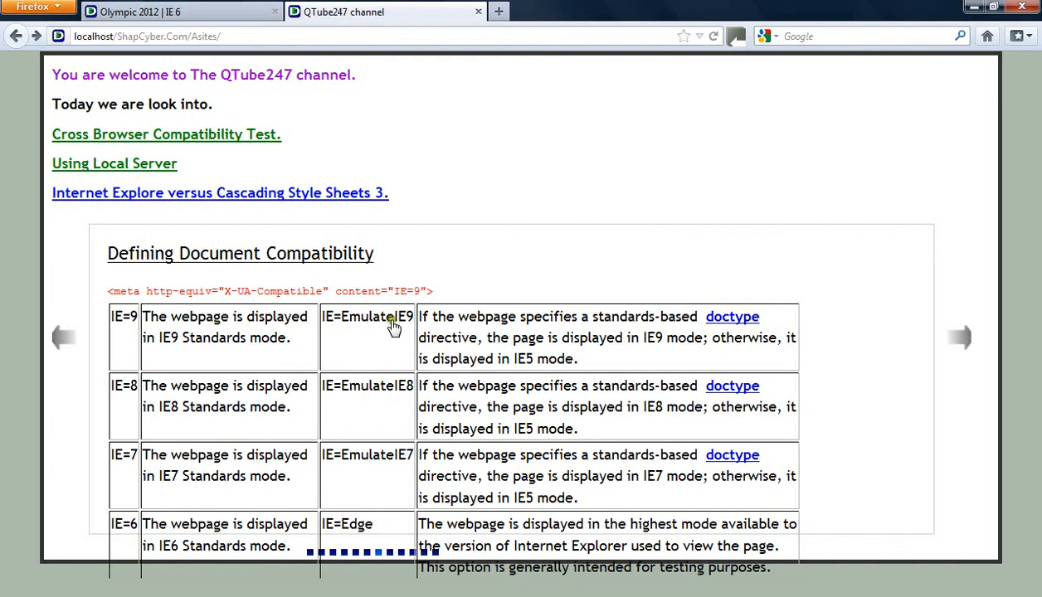
mouse_move(335, 329)
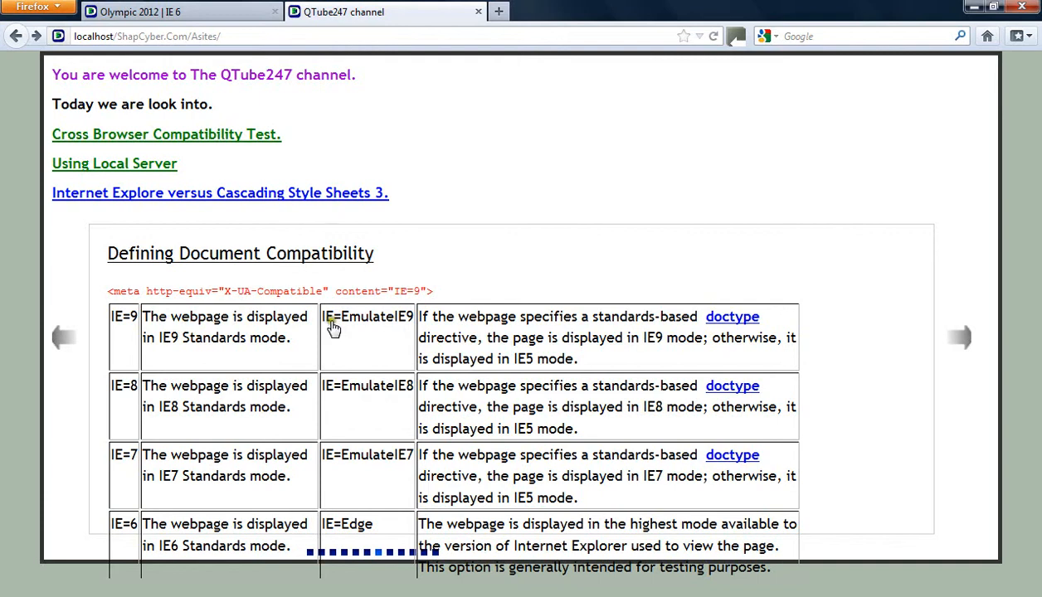
mouse_move(384, 322)
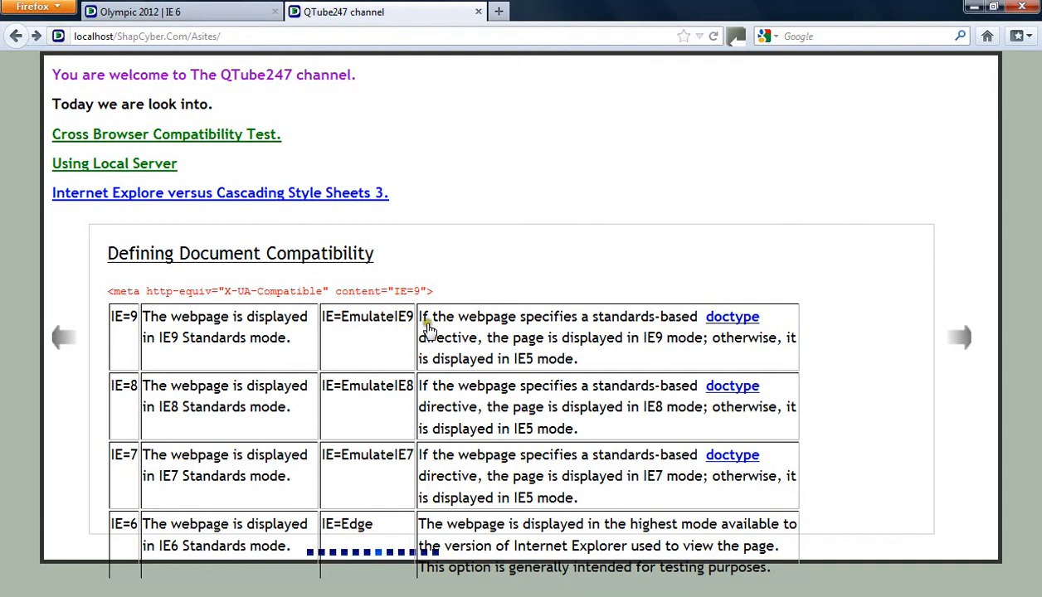
mouse_move(668, 332)
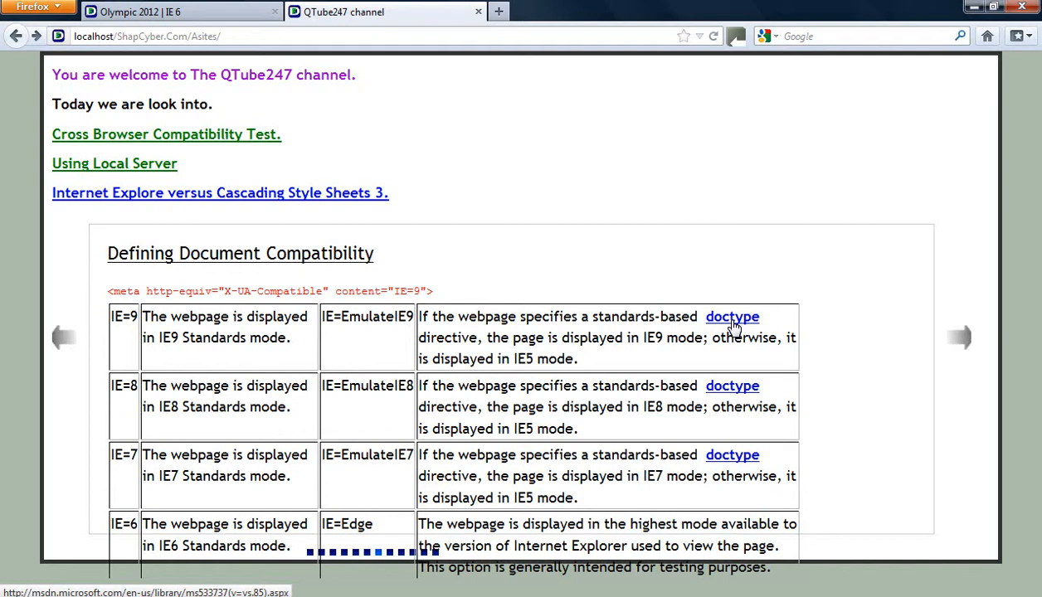
mouse_move(506, 355)
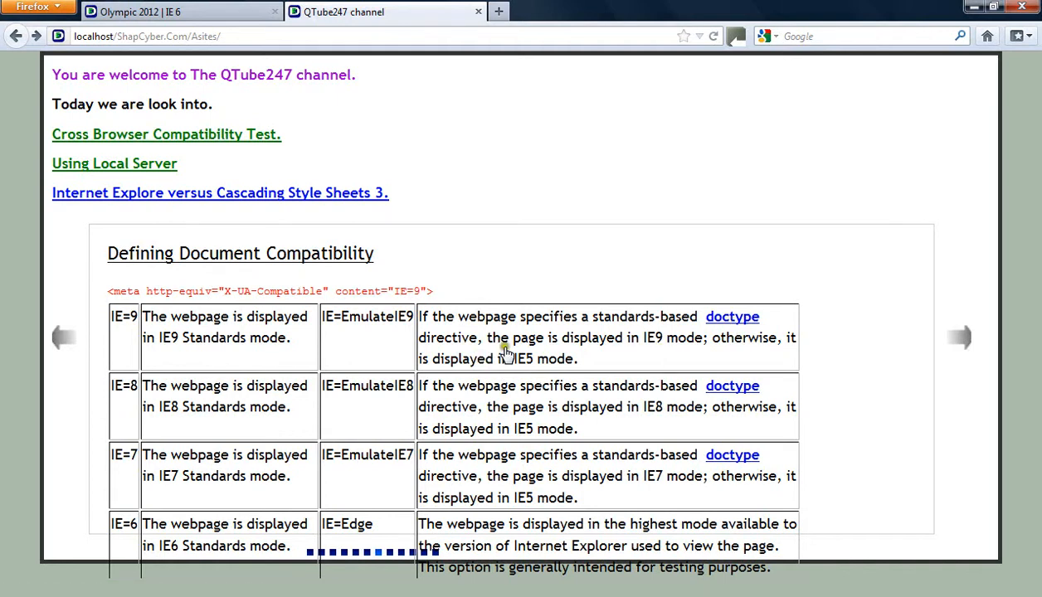
mouse_move(654, 351)
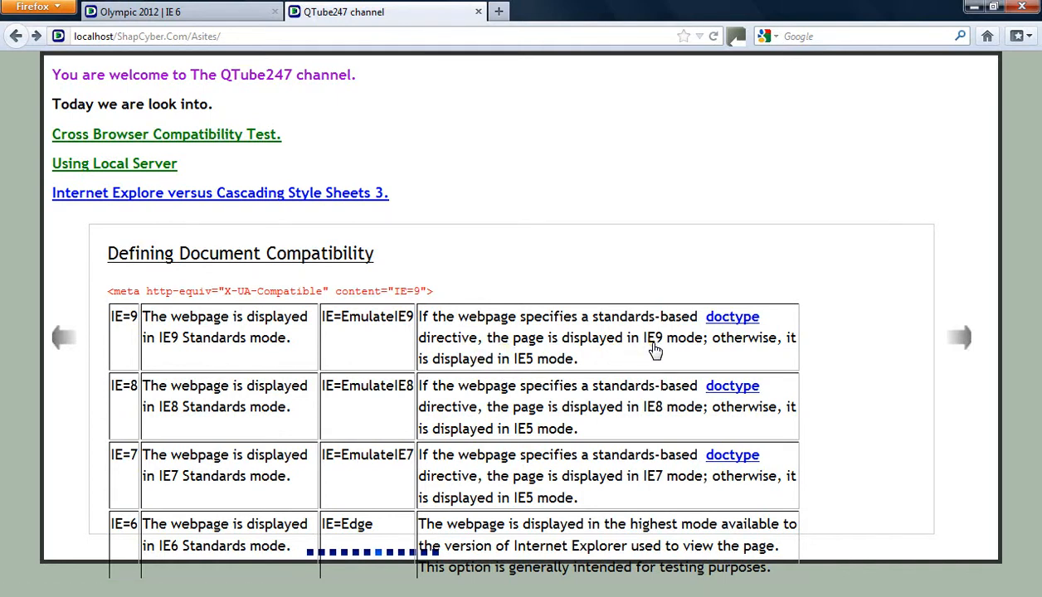
mouse_move(808, 361)
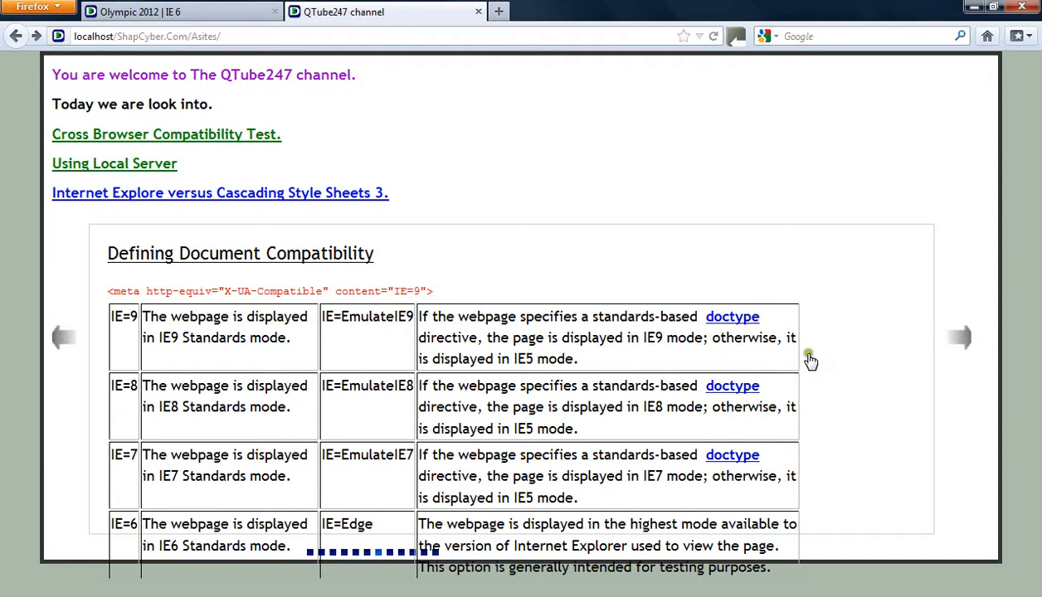
mouse_move(527, 368)
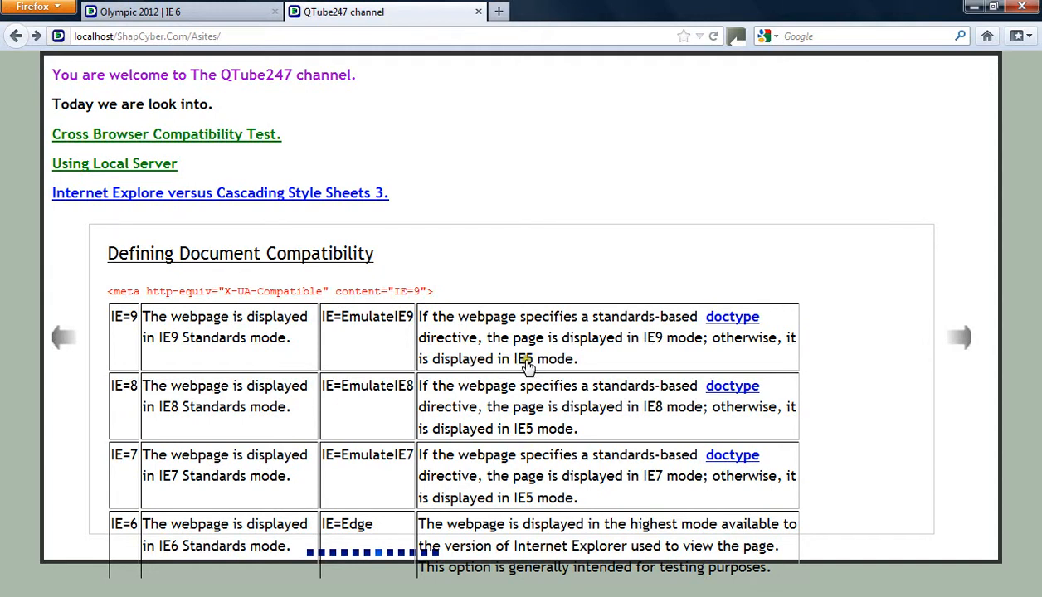
mouse_move(507, 95)
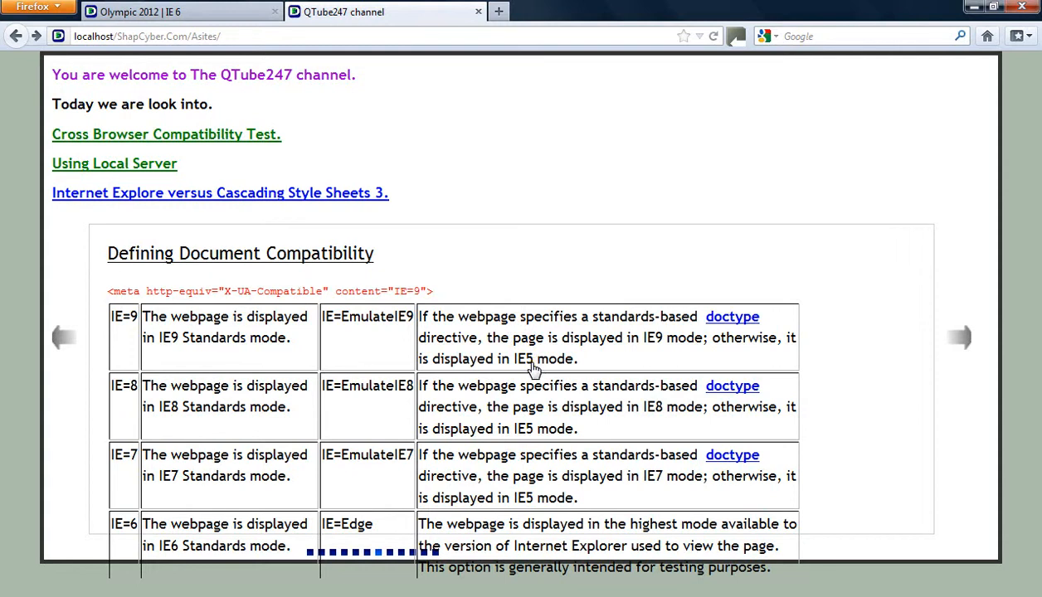
mouse_move(540, 350)
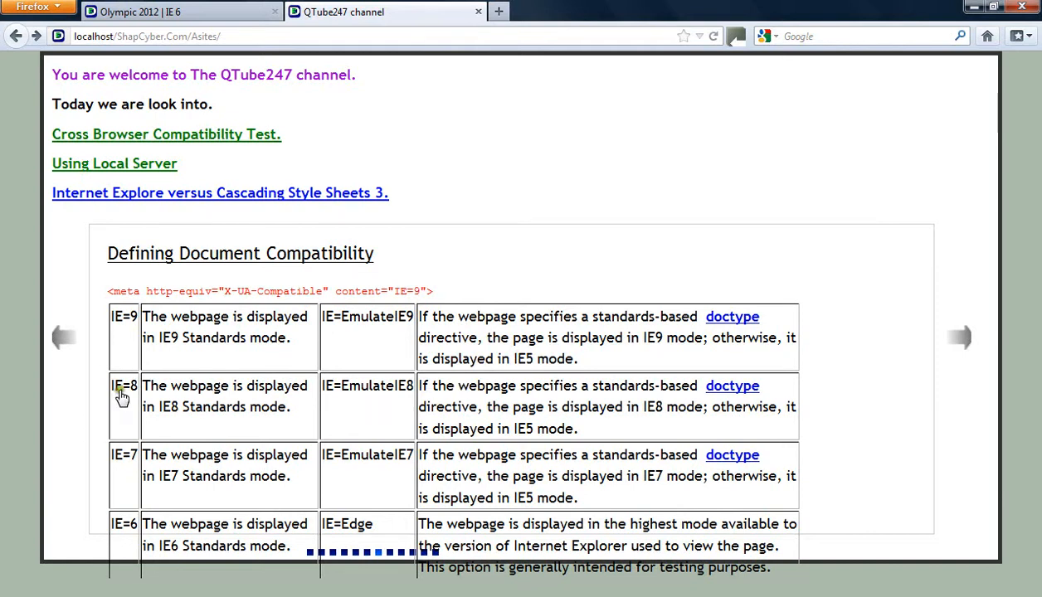
mouse_move(190, 399)
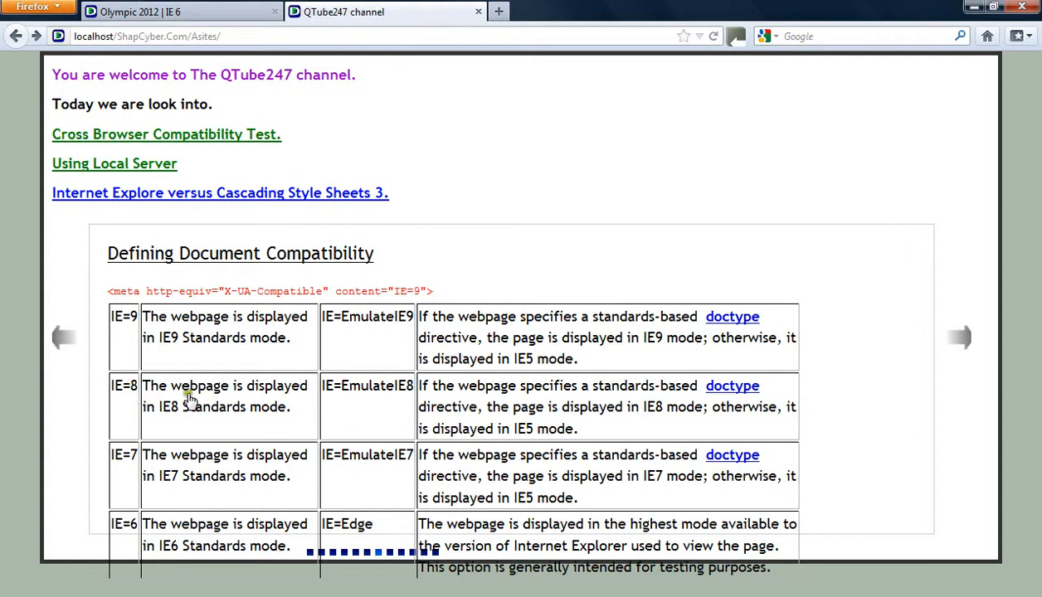
mouse_move(622, 392)
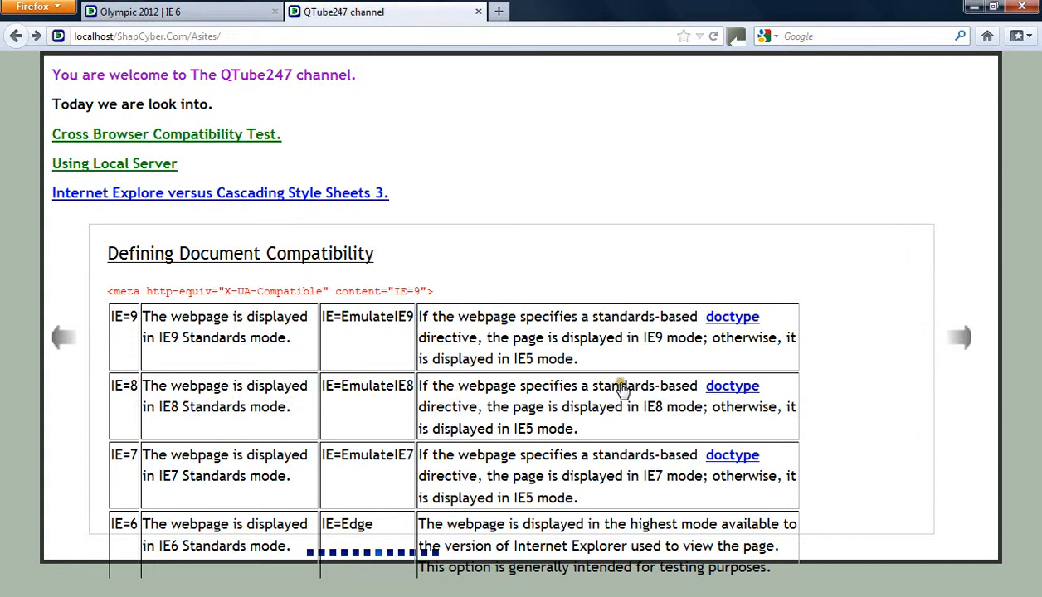
mouse_move(424, 420)
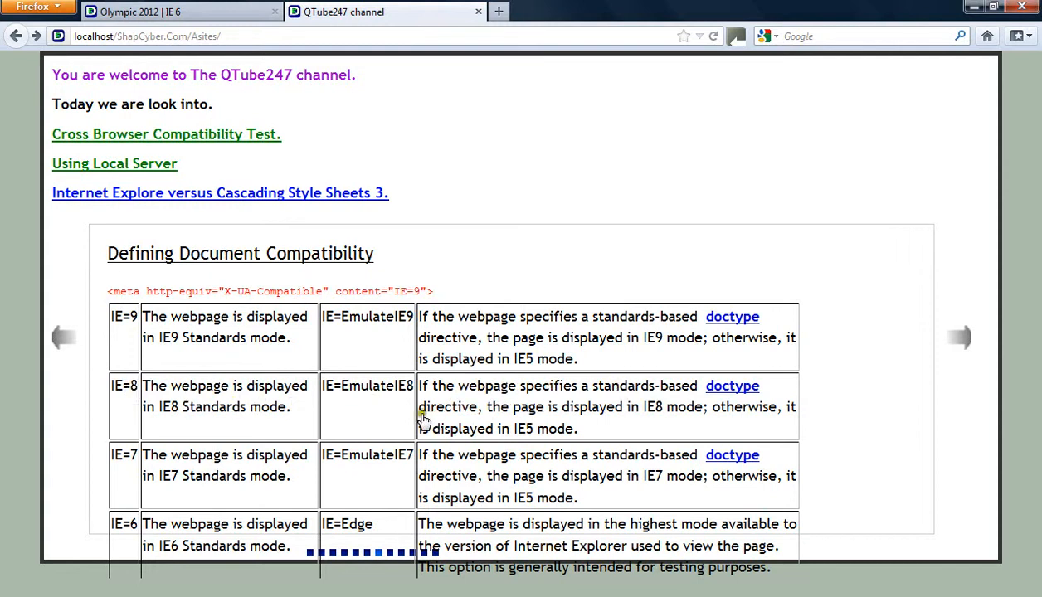
mouse_move(150, 407)
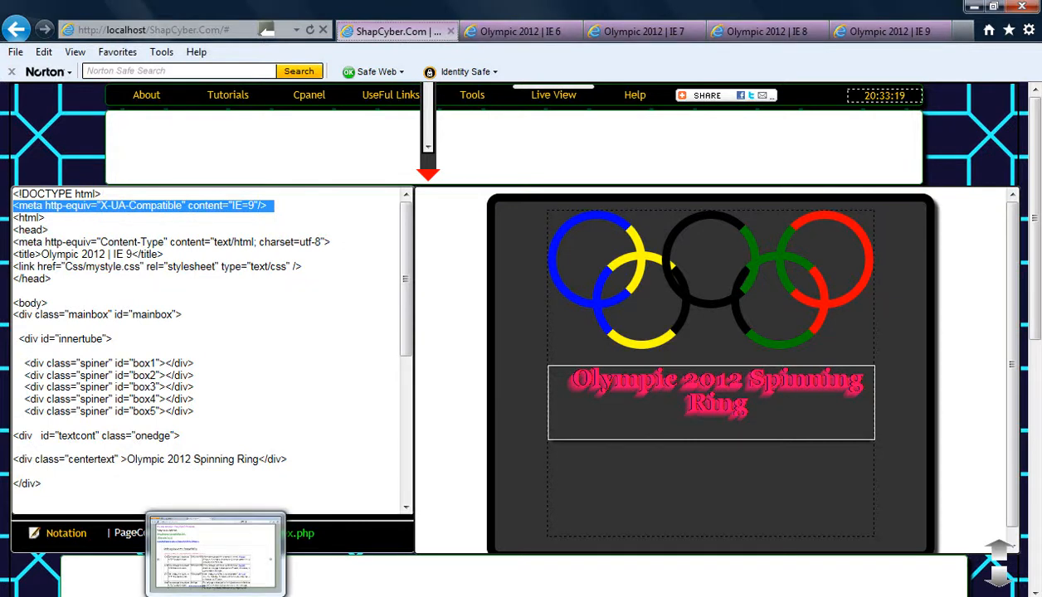
mouse_move(216, 564)
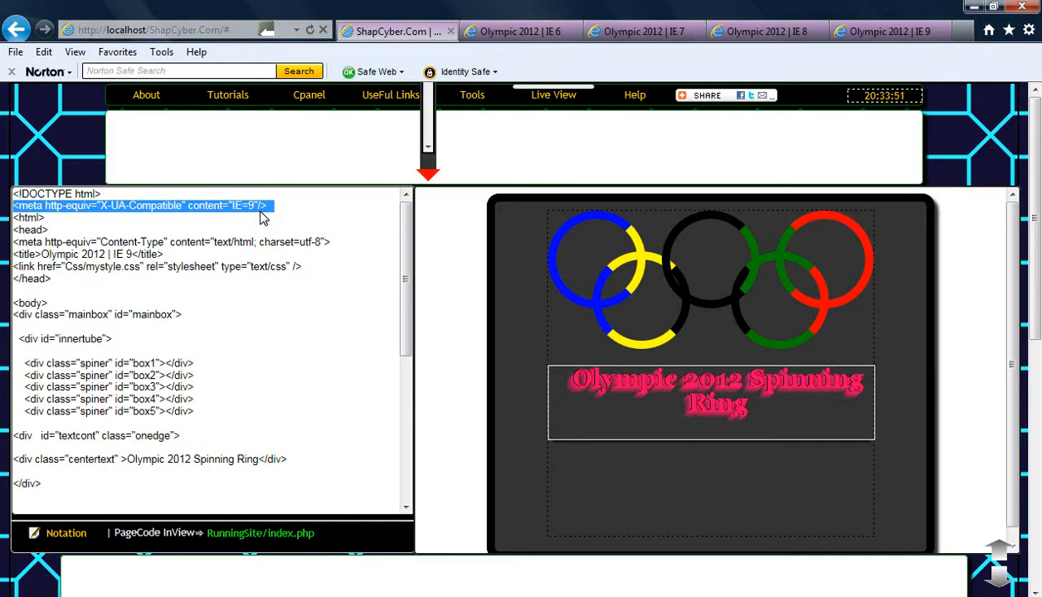
mouse_move(234, 238)
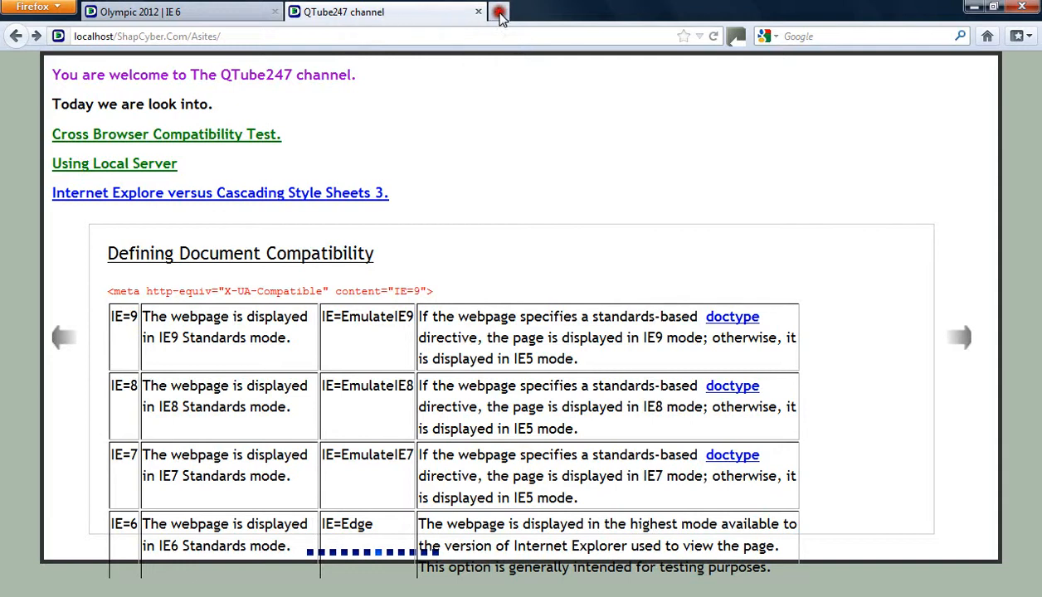
Step: Open an empty tab, then step the QTube247 slideshow back four slides to Intro
click(499, 16)
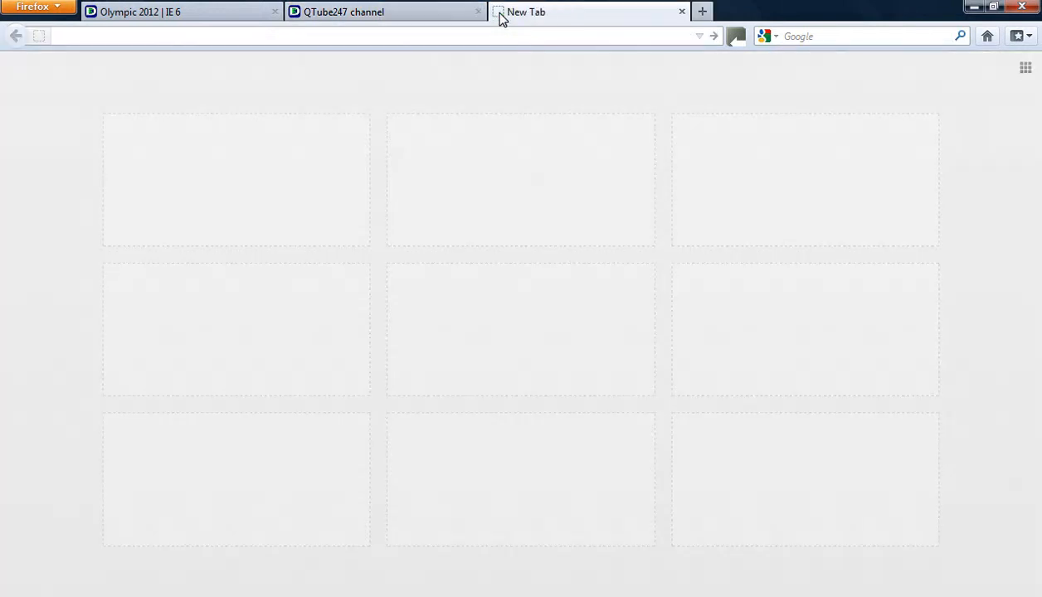
click(376, 12)
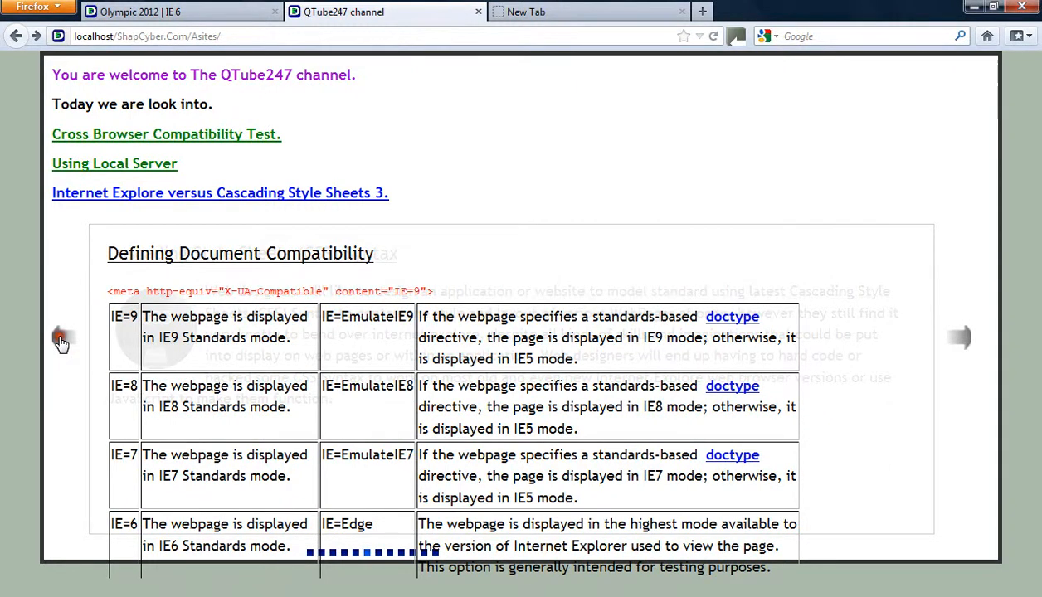
click(59, 338)
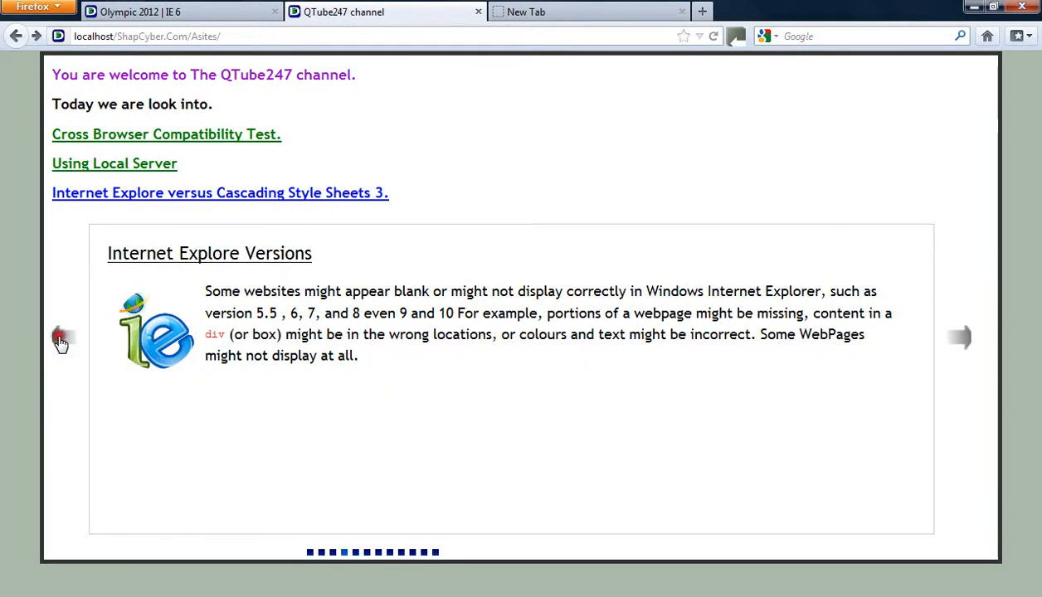
click(62, 339)
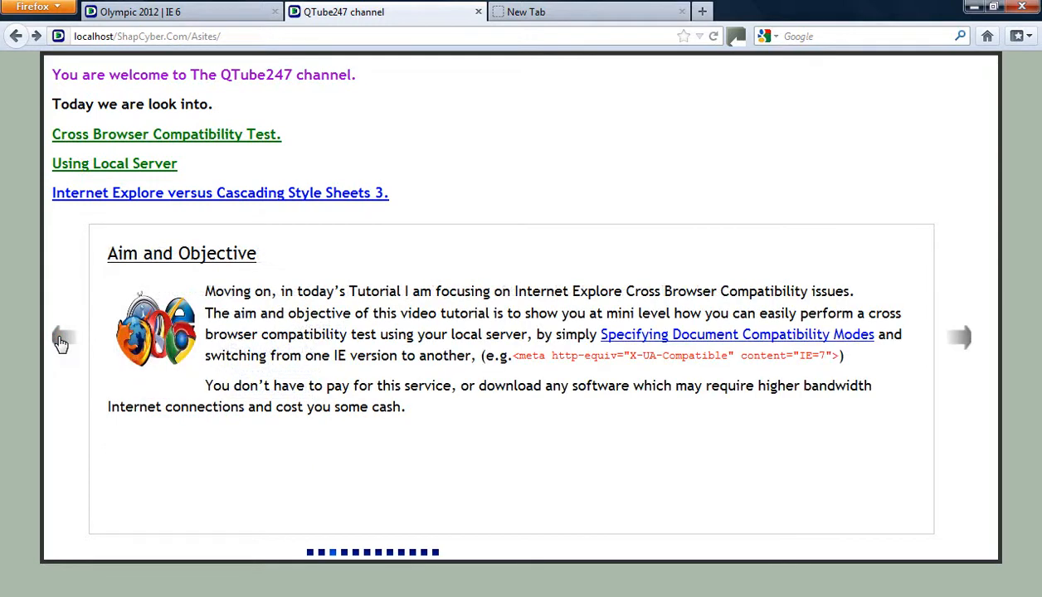
click(60, 334)
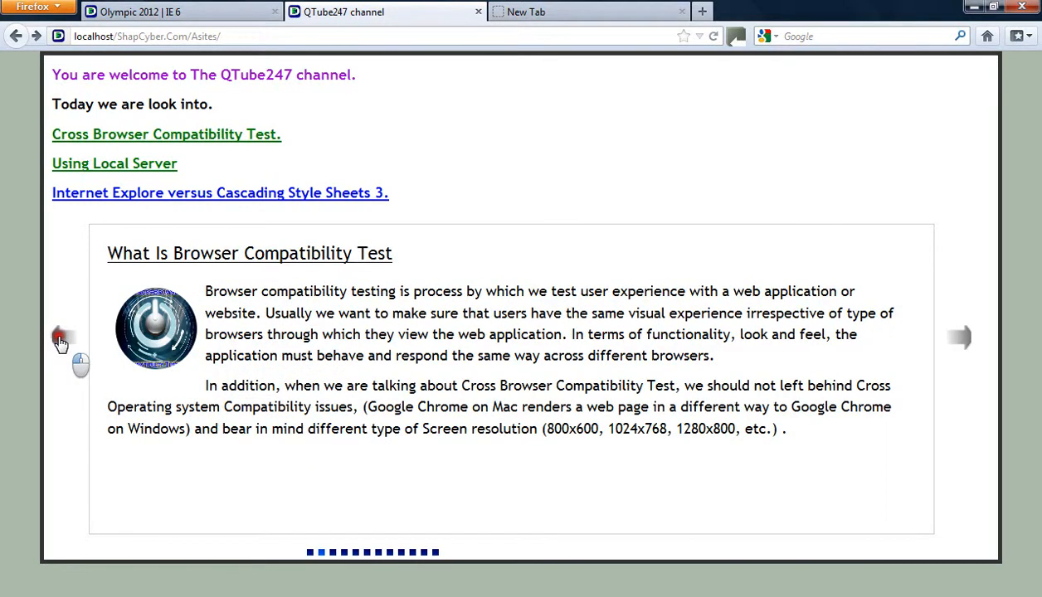
click(58, 337)
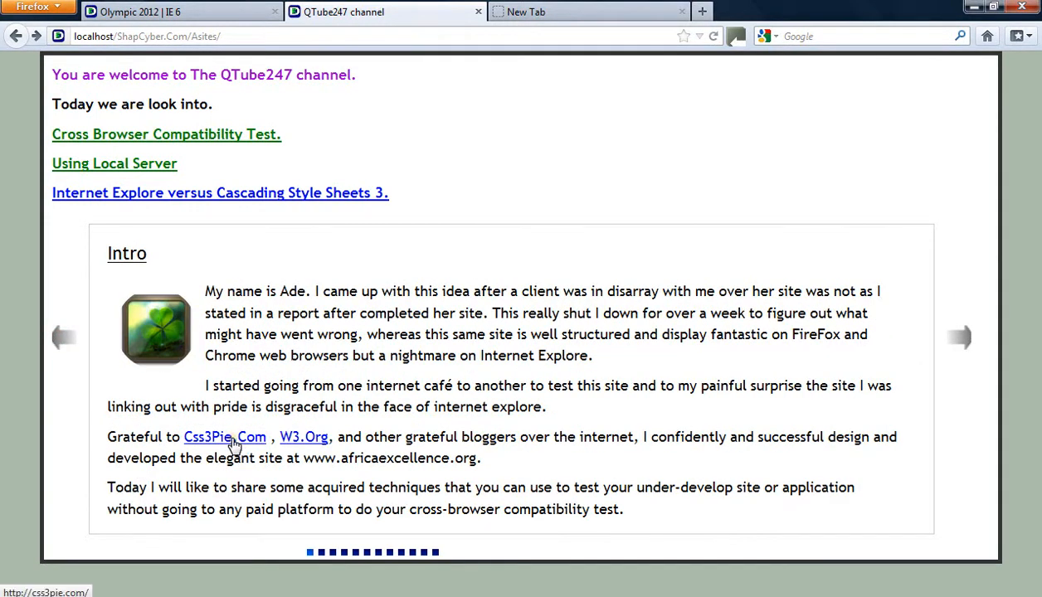
mouse_move(197, 441)
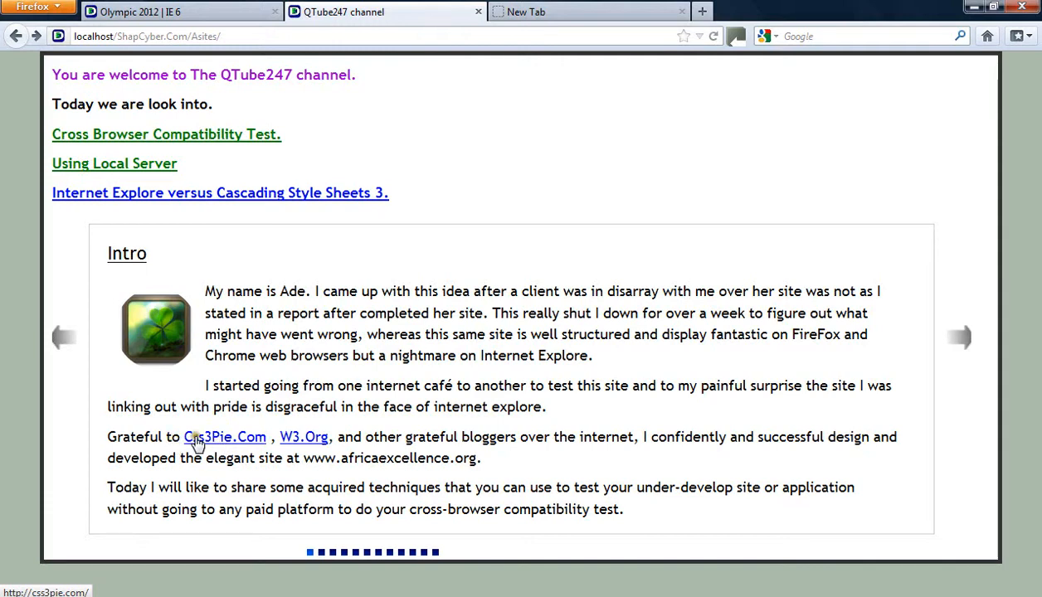